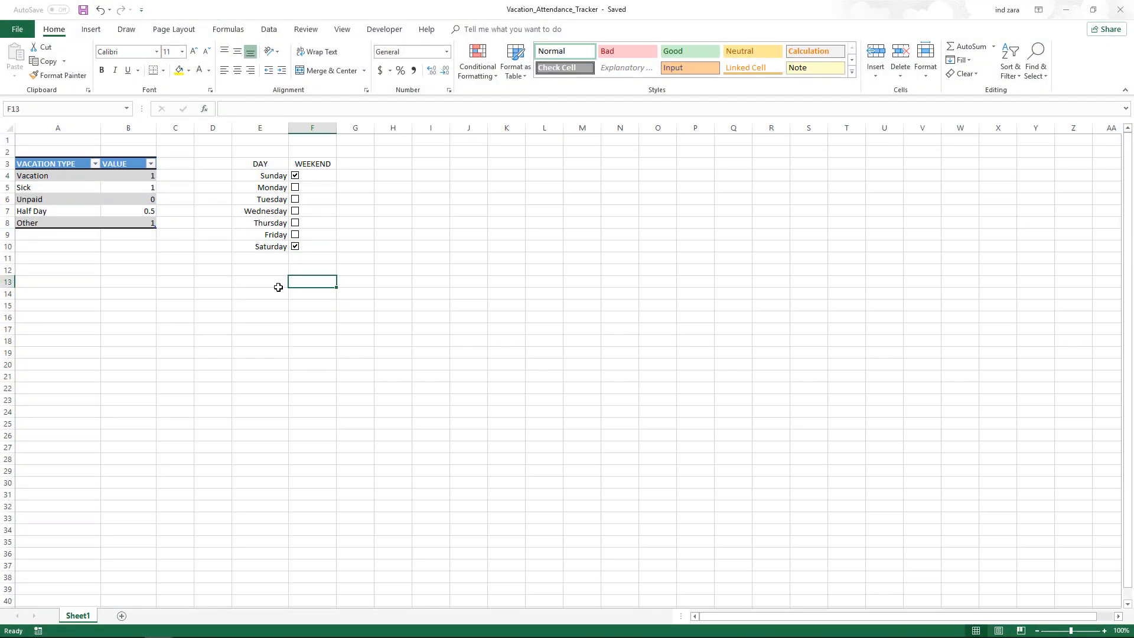
- Enter the DATE and HOLIDAY column headers below the weekend checklist
click(260, 281)
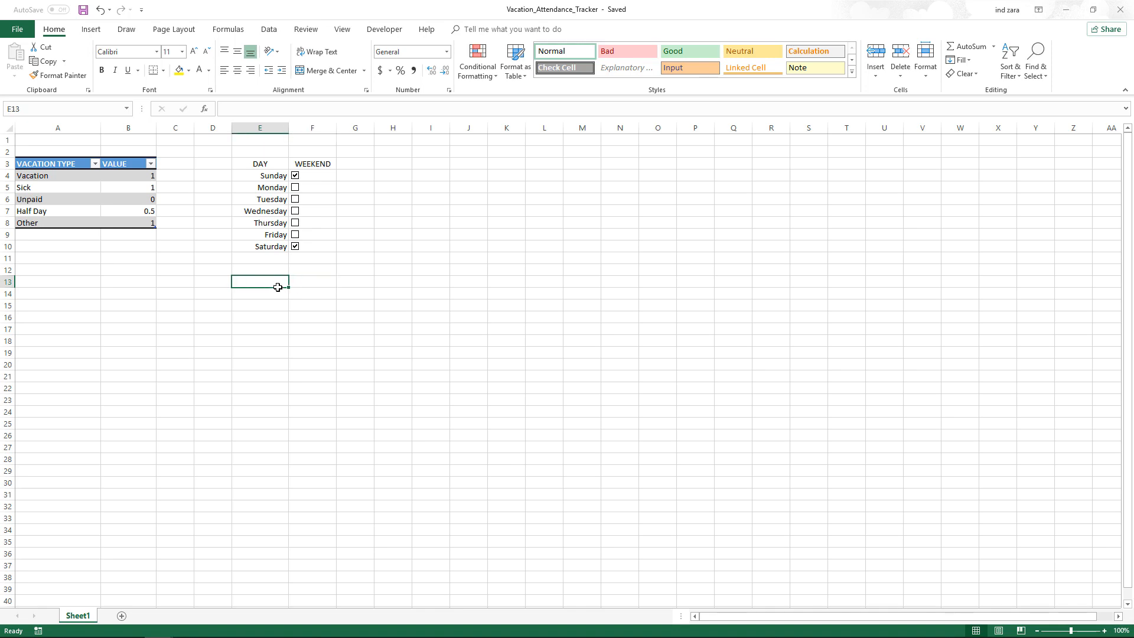
text(DA)
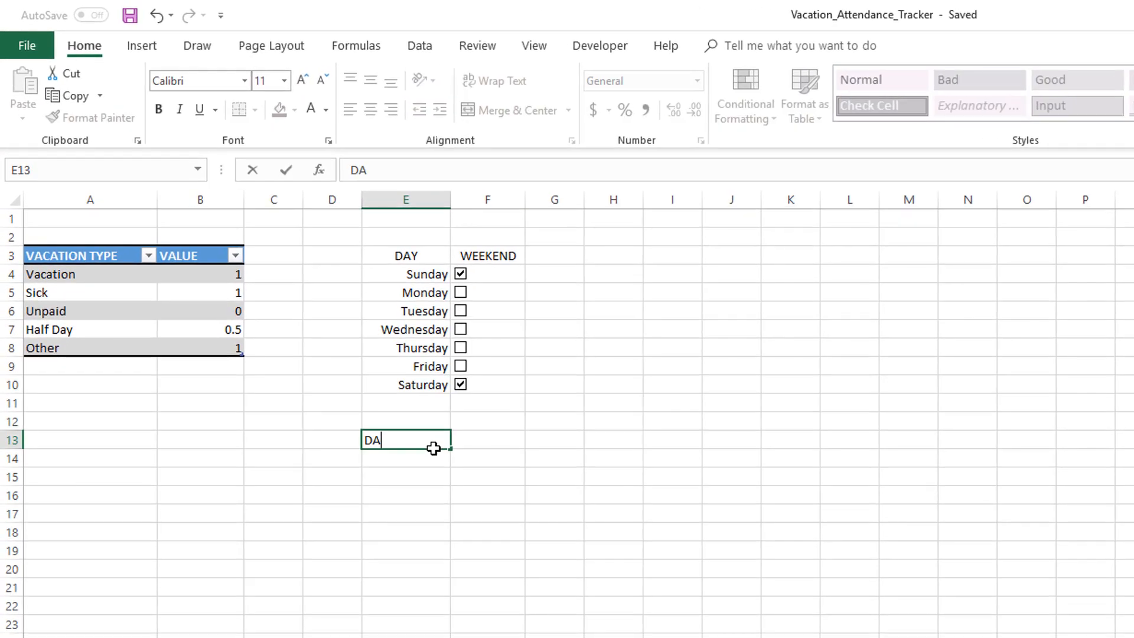
key(Tab)
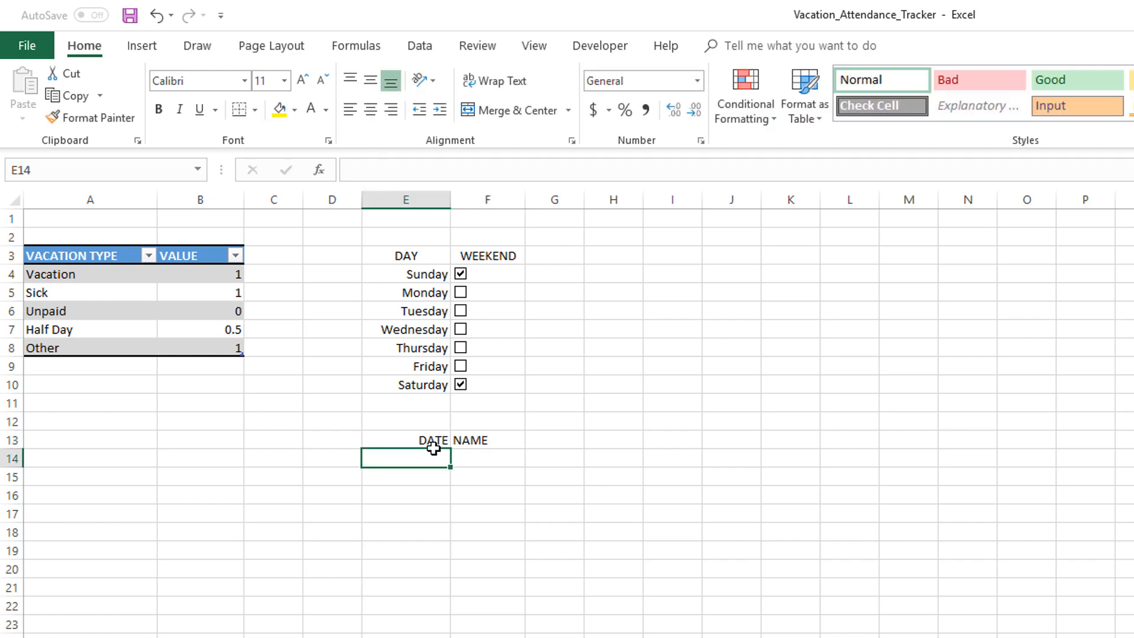
text(HO)
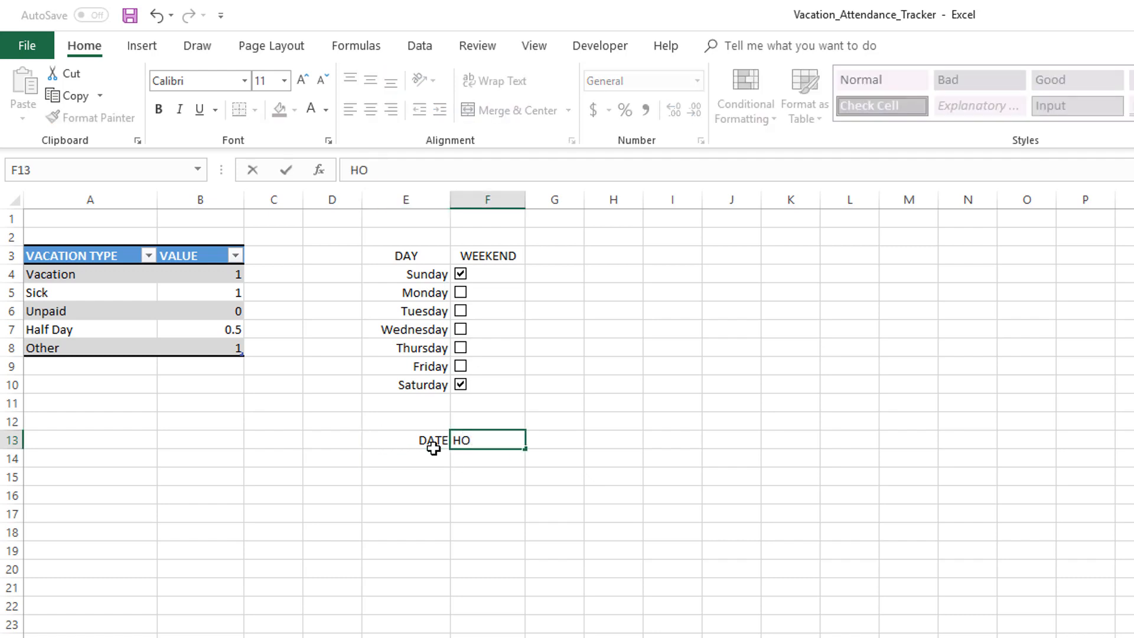
key(enter)
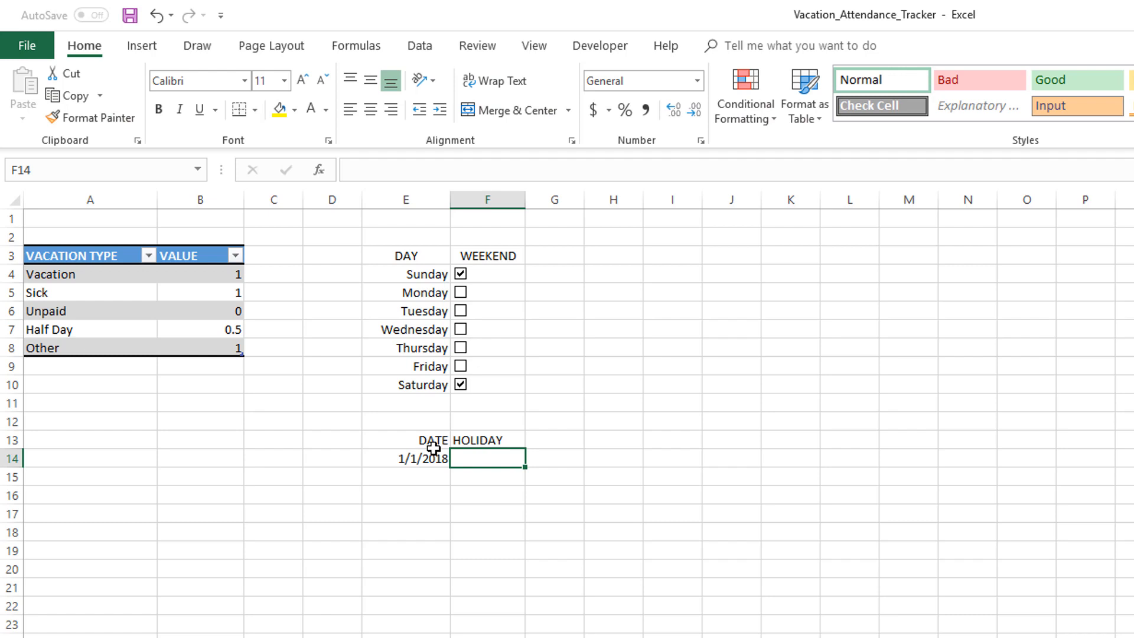
- Fill in the holiday rows: New Year on 1/1/2018 and May Day on 5/1/2018
text(New Year)
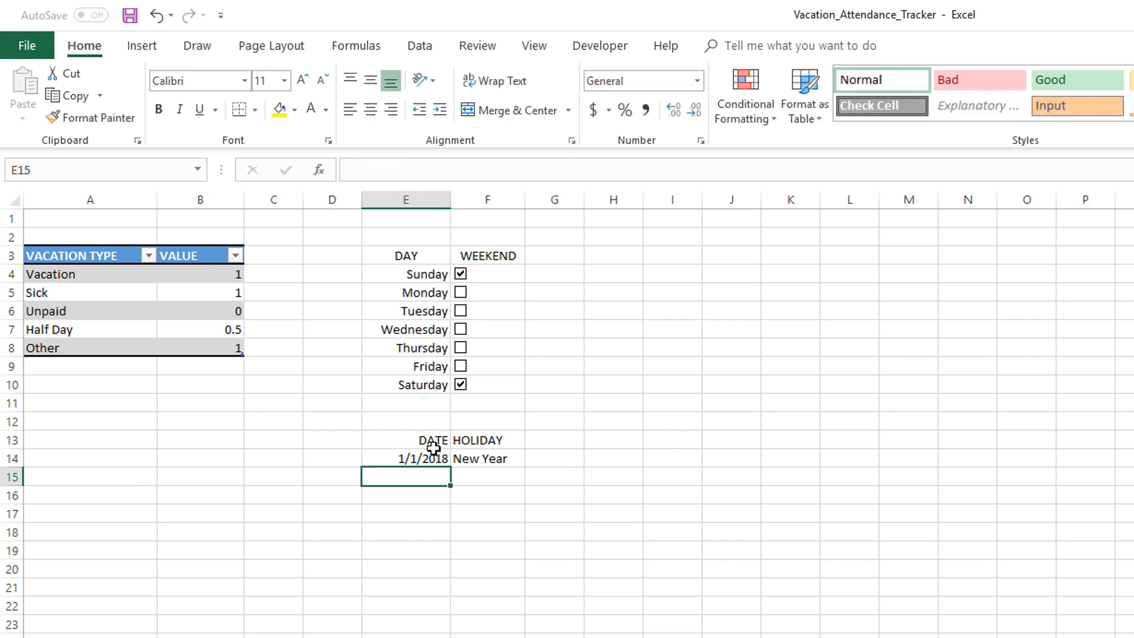
text(5/1)
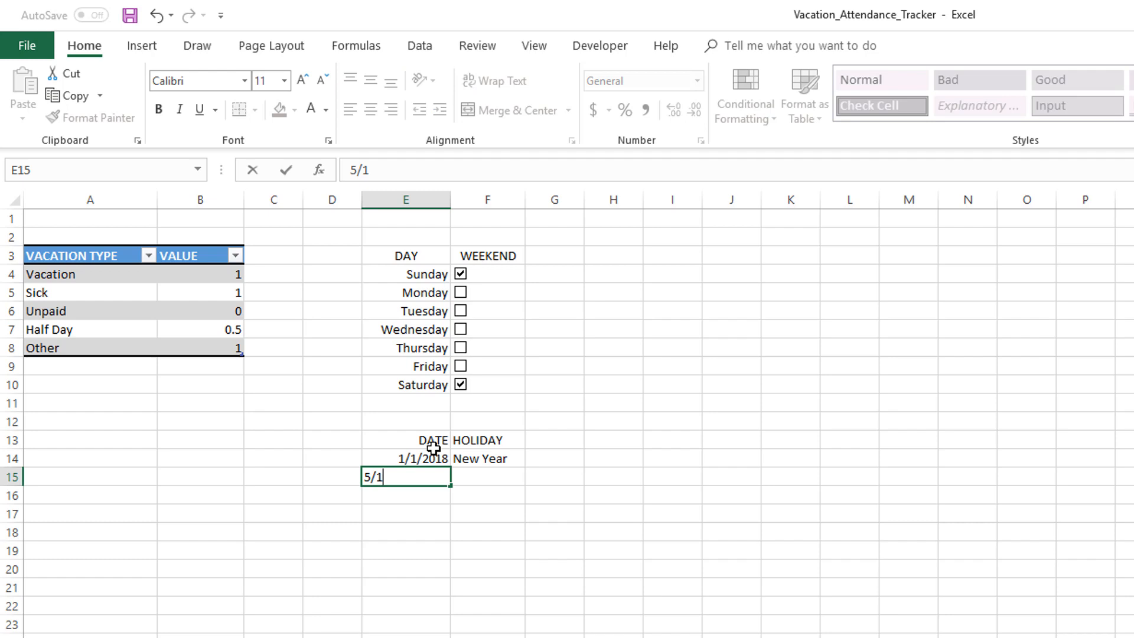
key(Tab)
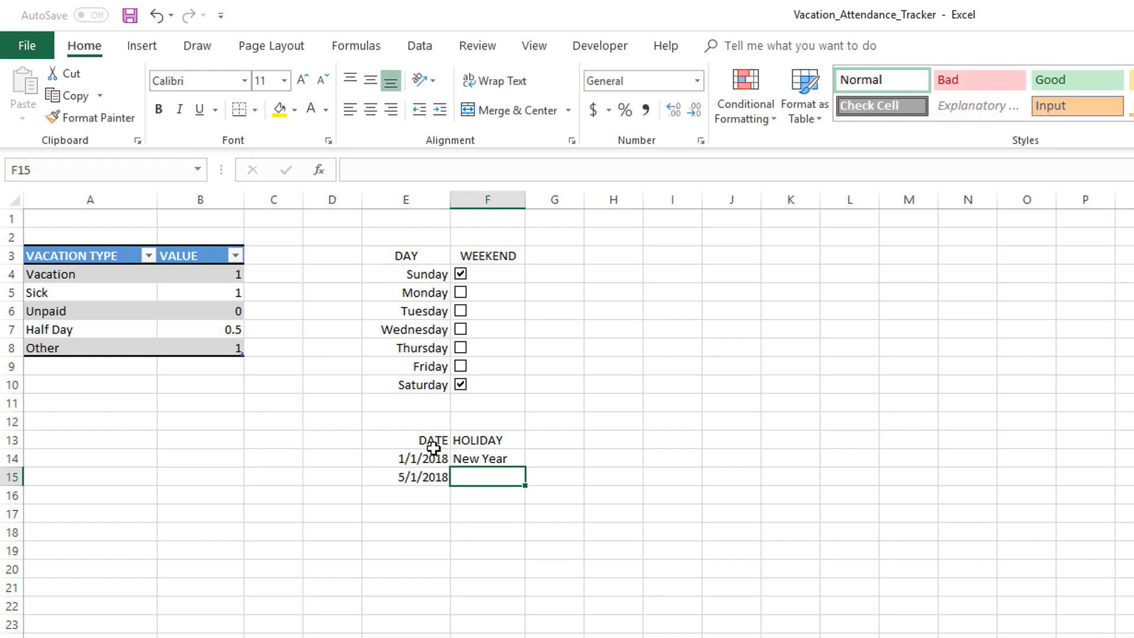
text(May Day)
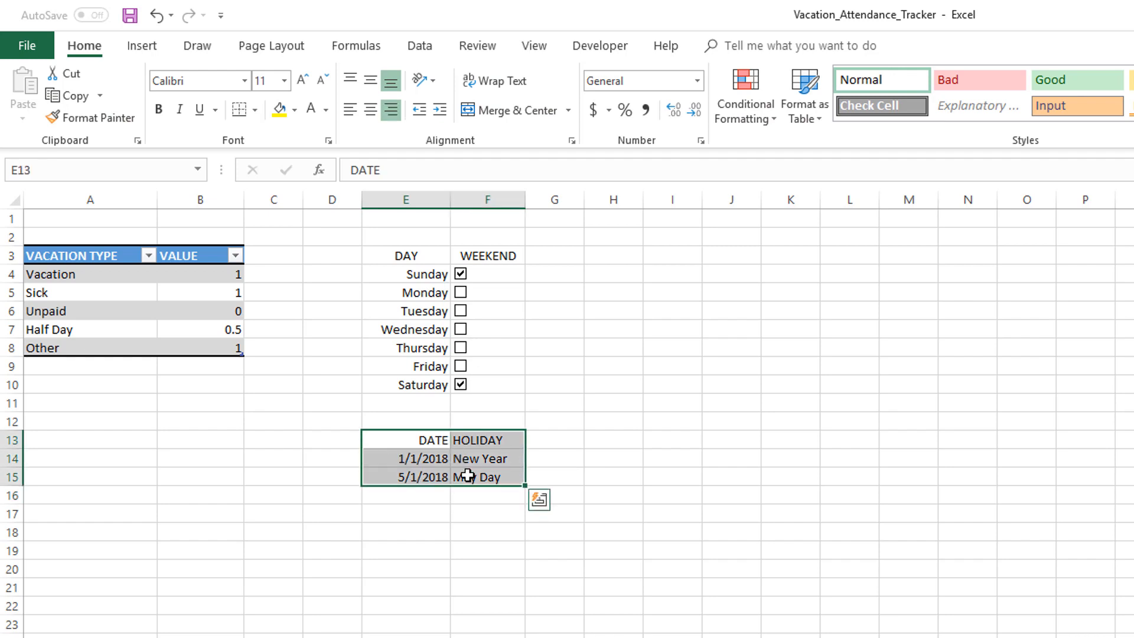
- Convert E13:F15 into a headed table and autofit the DATE and HOLIDAY columns
click(803, 93)
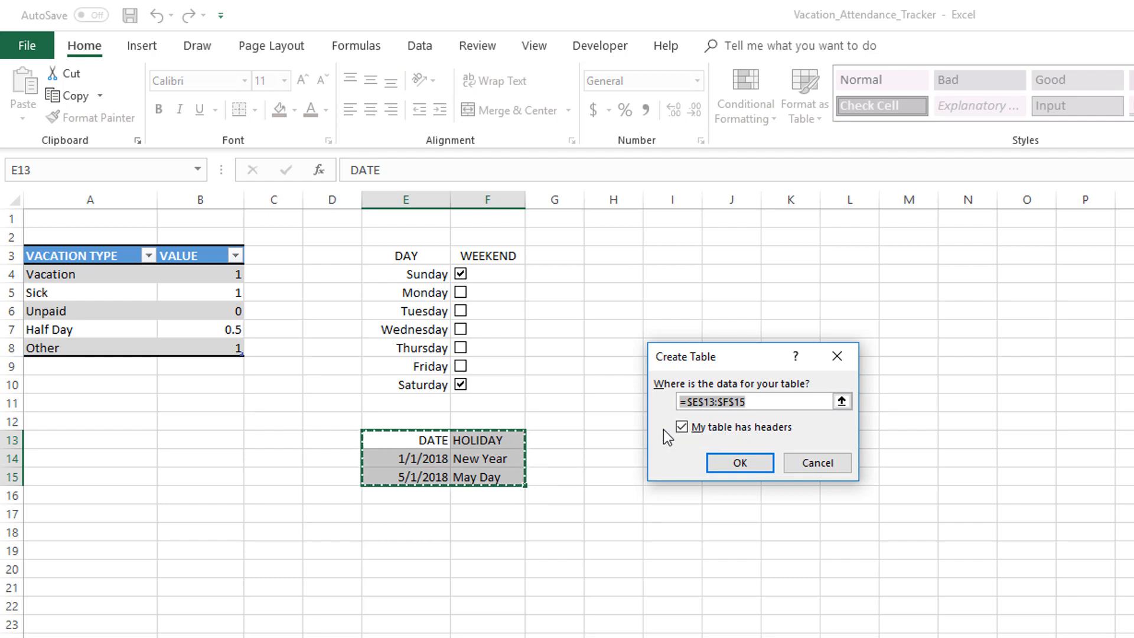
click(738, 462)
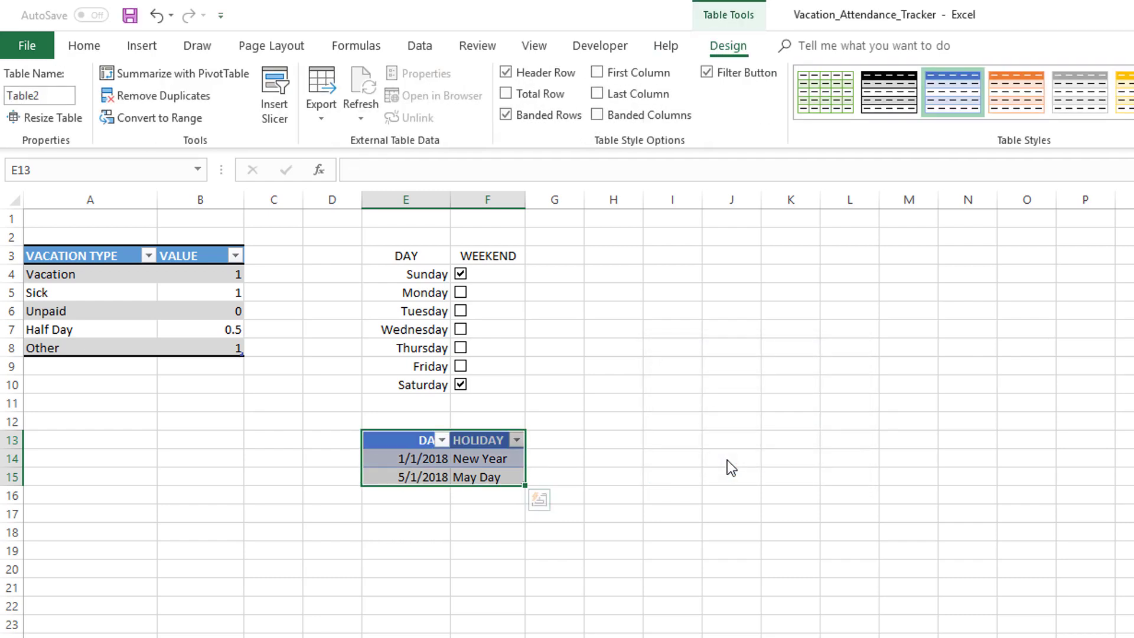
mouse_move(418, 458)
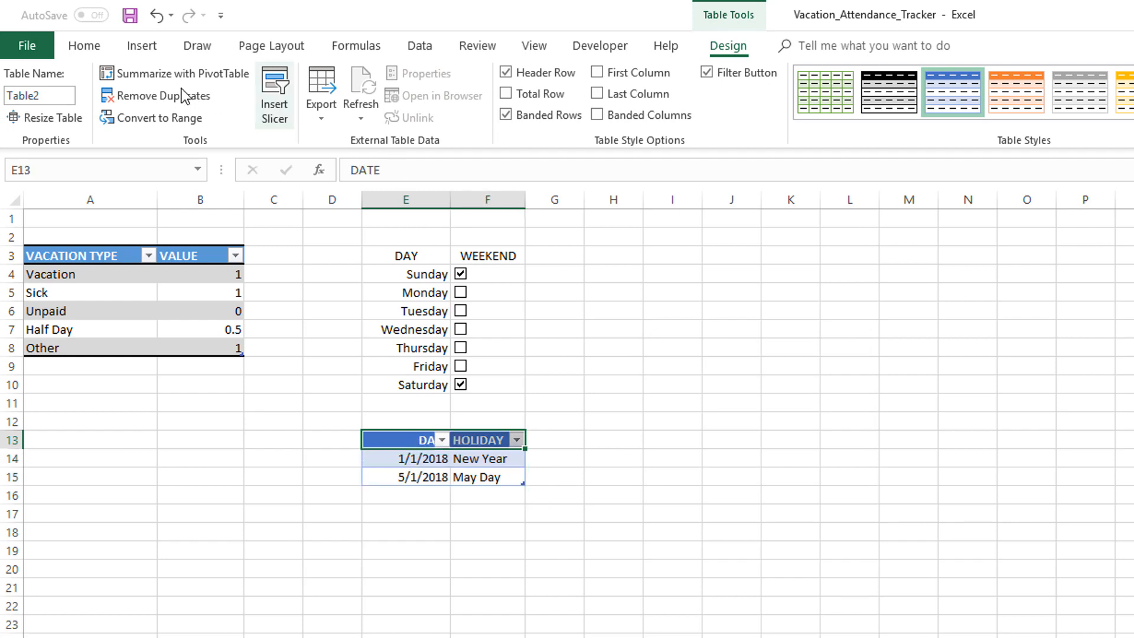
click(84, 45)
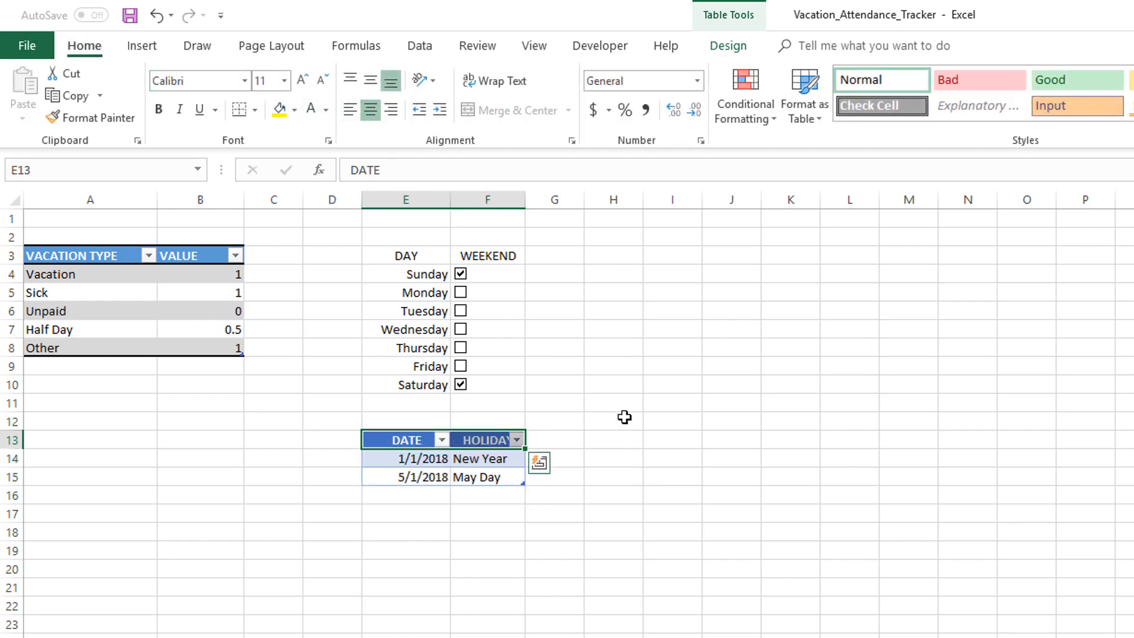
click(612, 420)
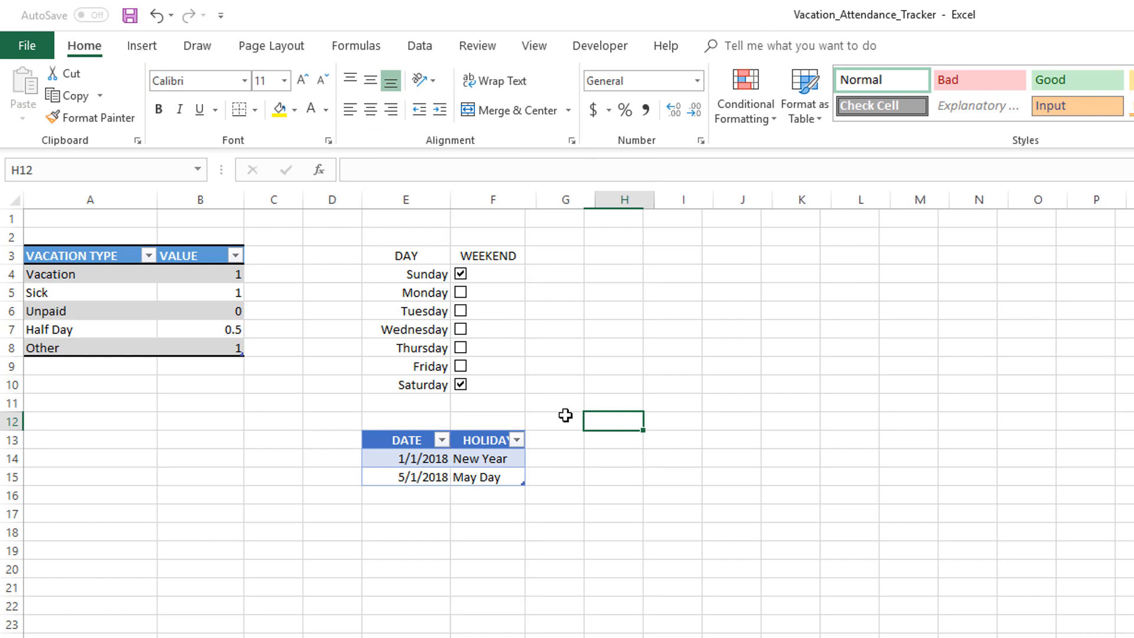
click(566, 533)
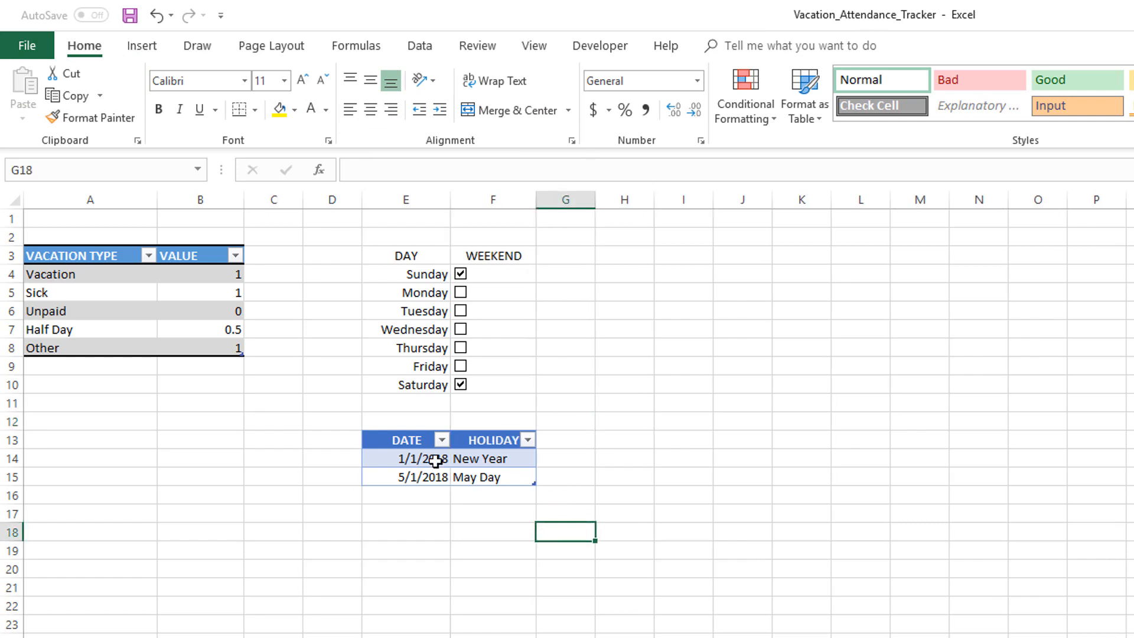
click(423, 458)
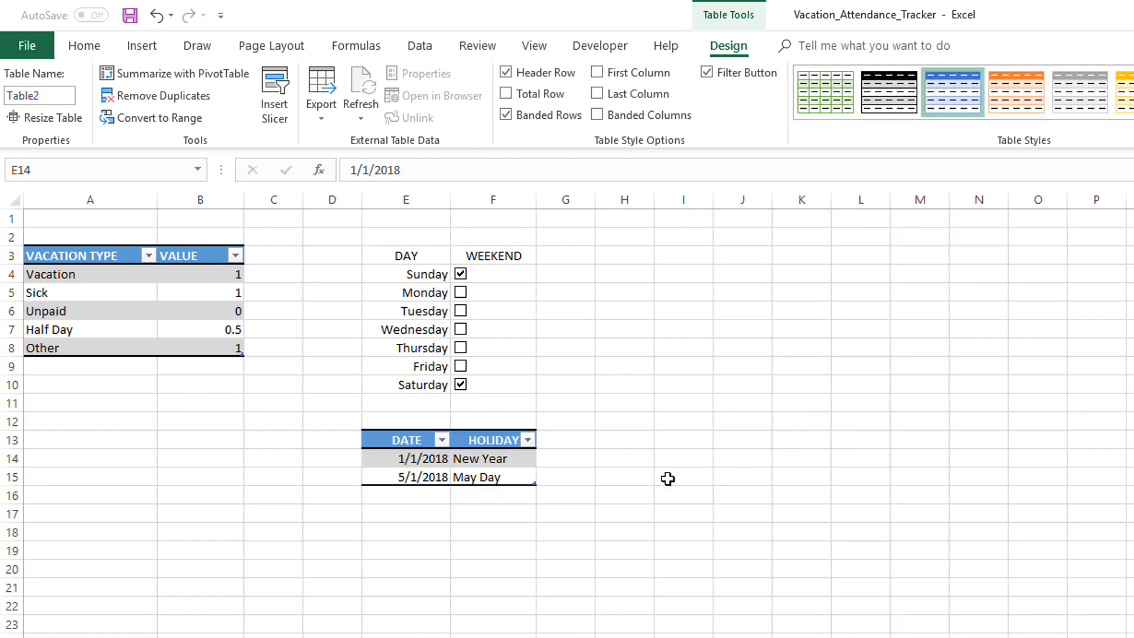
click(566, 513)
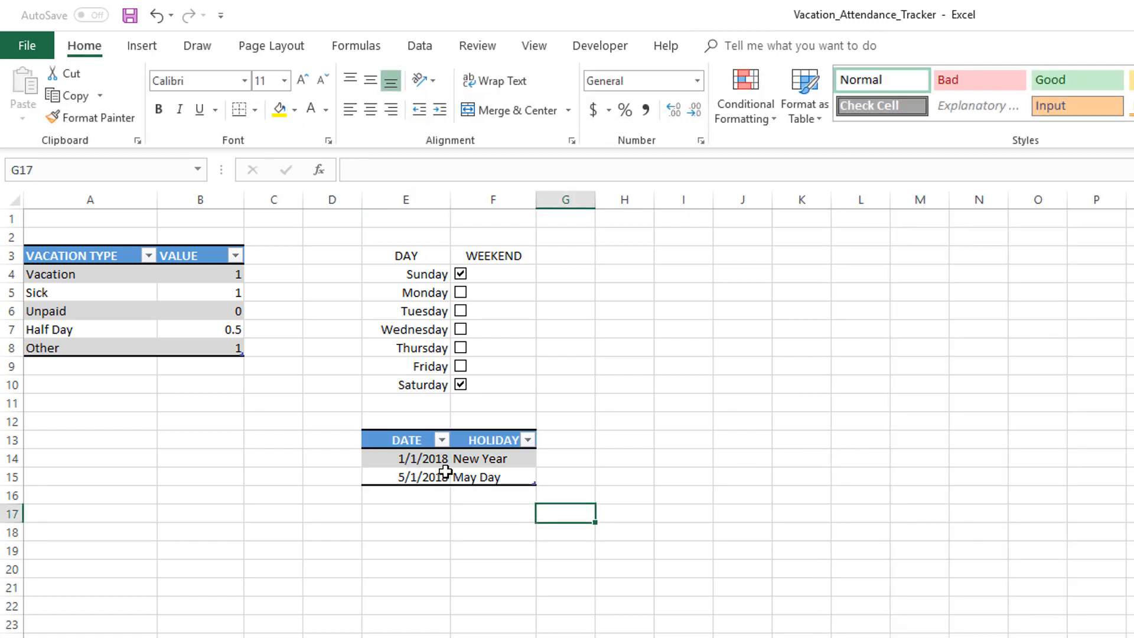
- Replace the table name Table2 with T_HOLS in the Table Name box
click(406, 476)
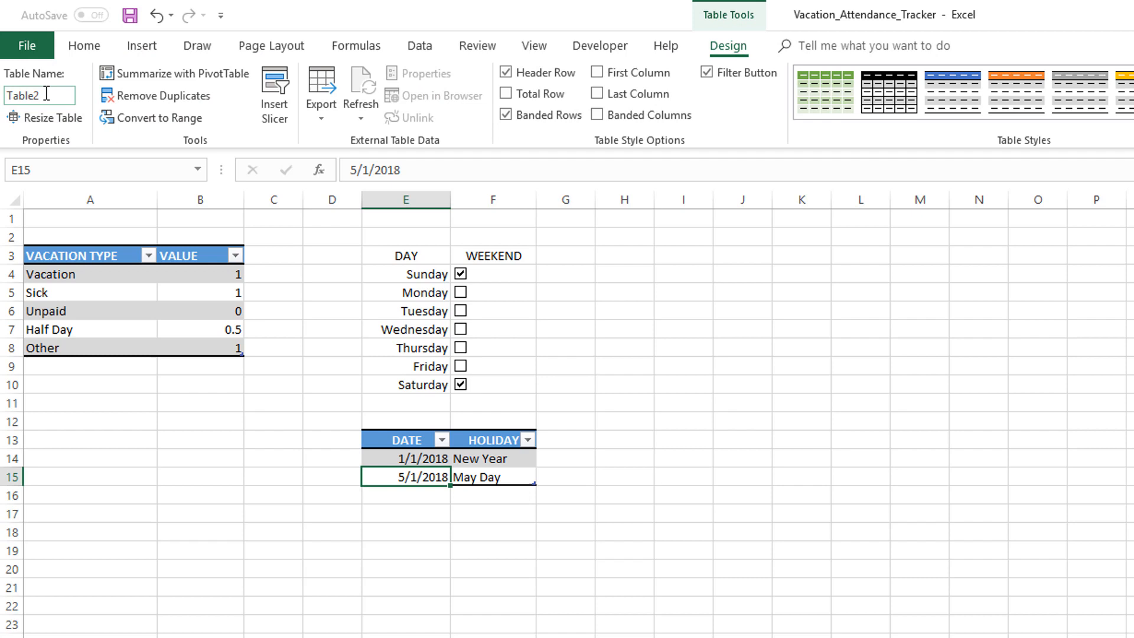
triple_click(40, 96)
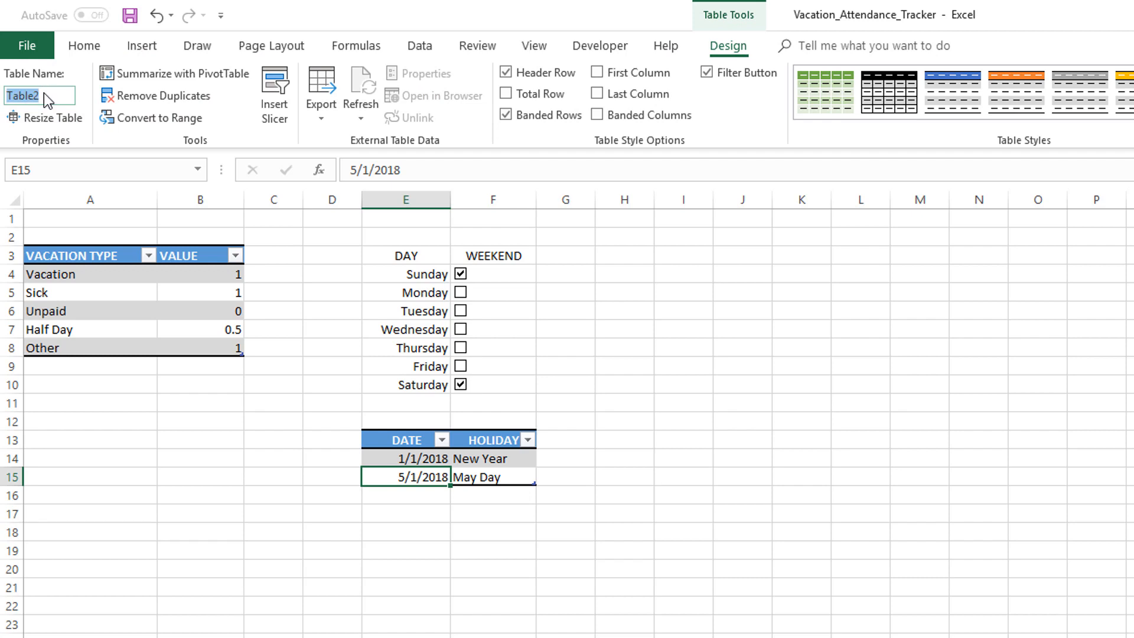
text(T_HOLI)
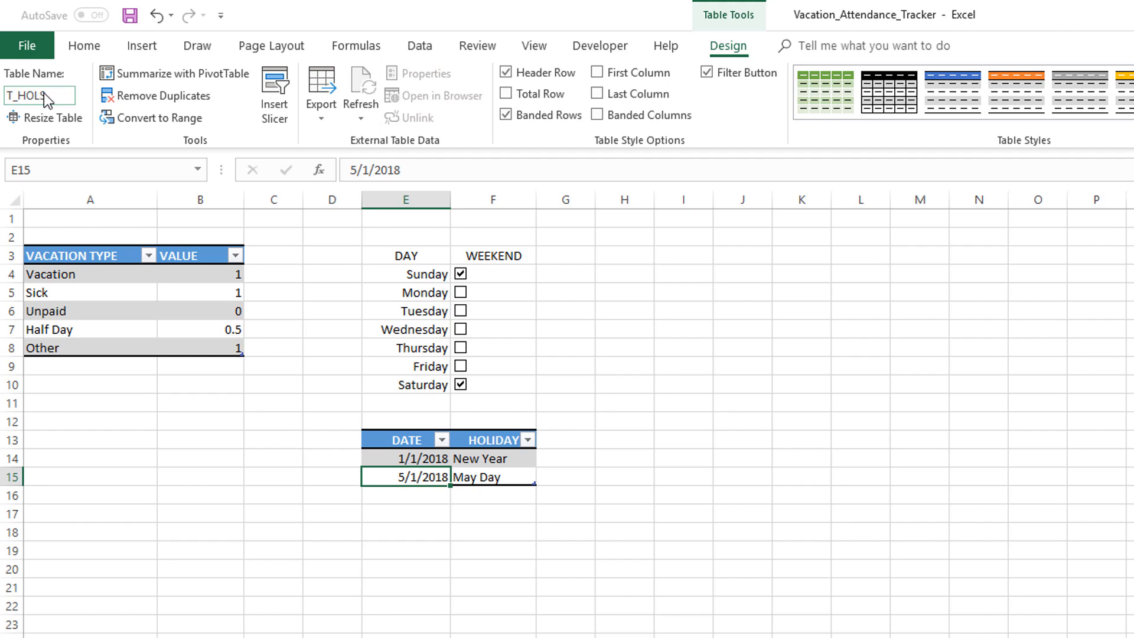
click(493, 532)
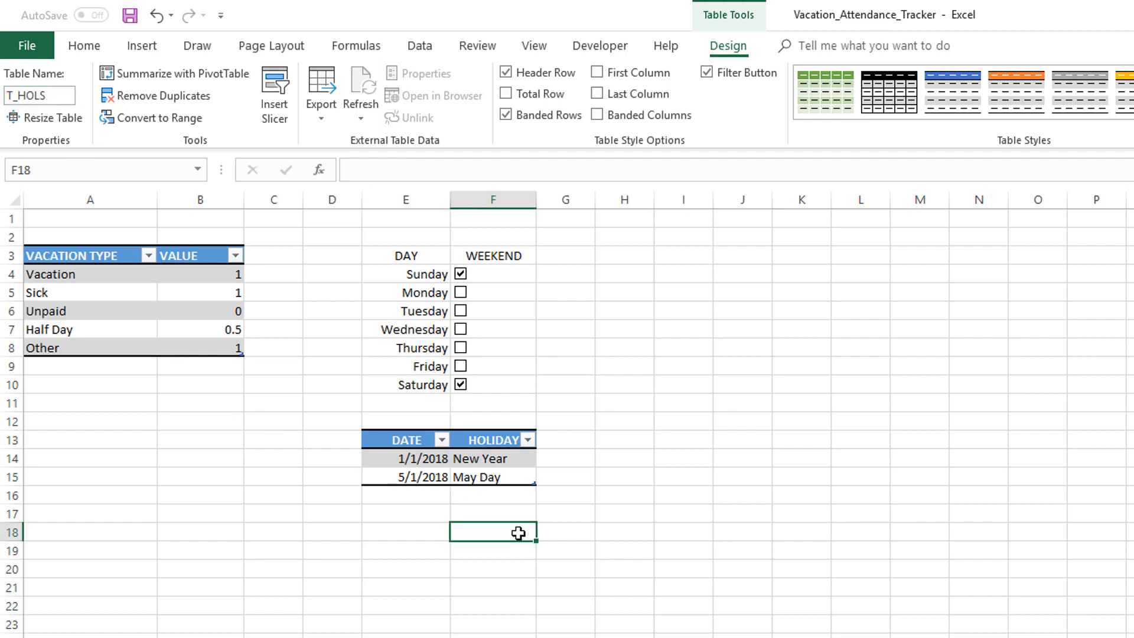
click(405, 458)
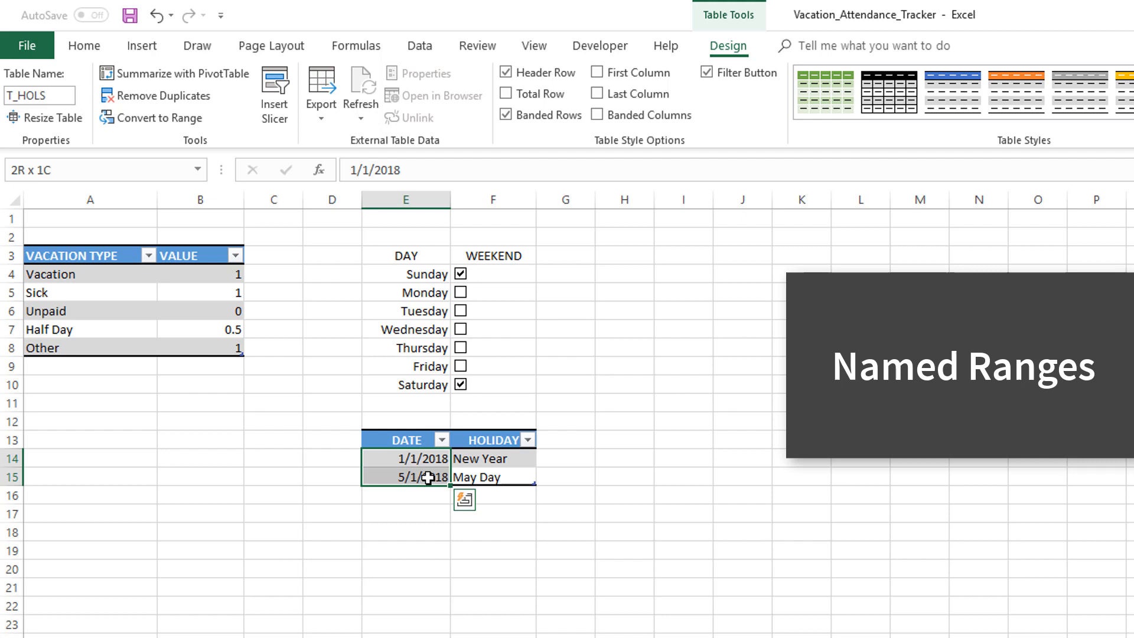
- Select the holiday dates E14:E15 and enter L_HOLS in the Name Box
click(423, 460)
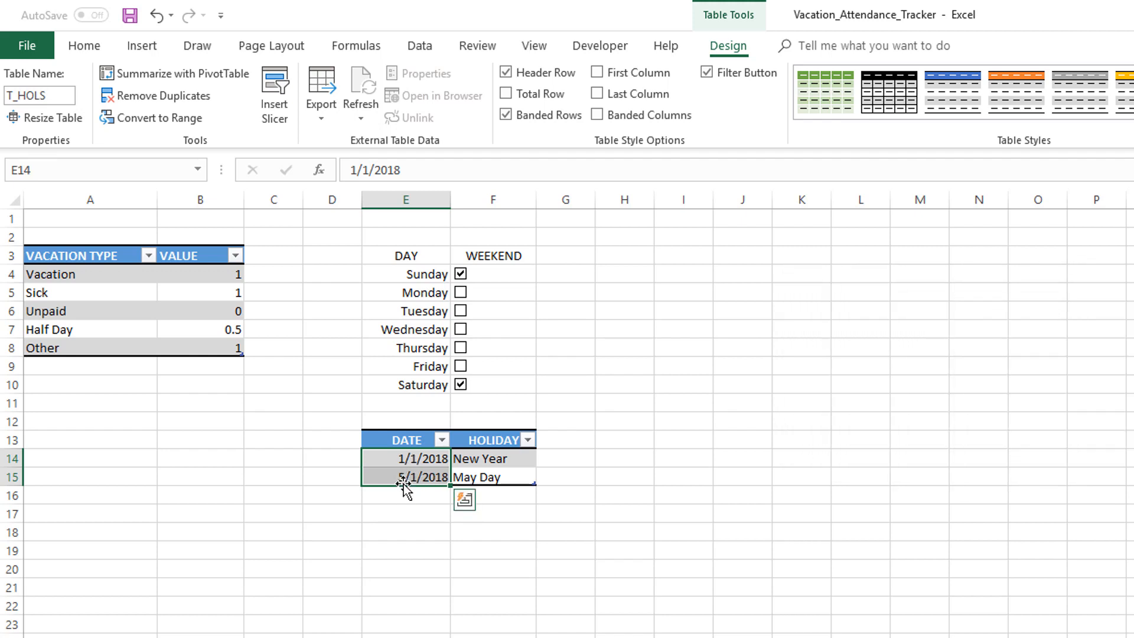
mouse_move(405, 461)
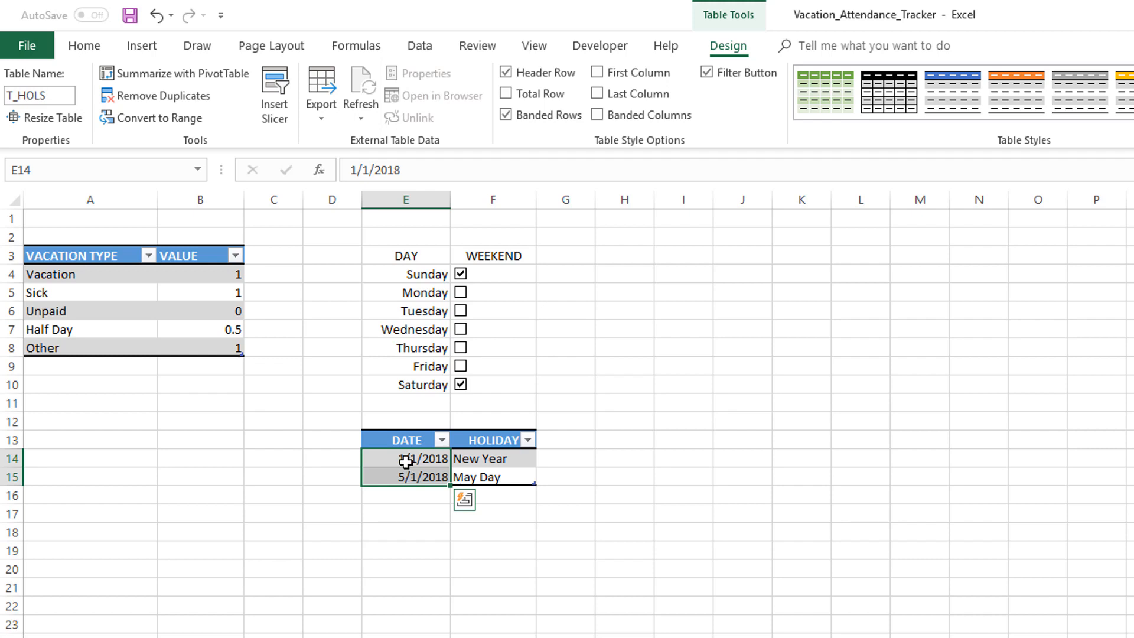
mouse_move(338, 423)
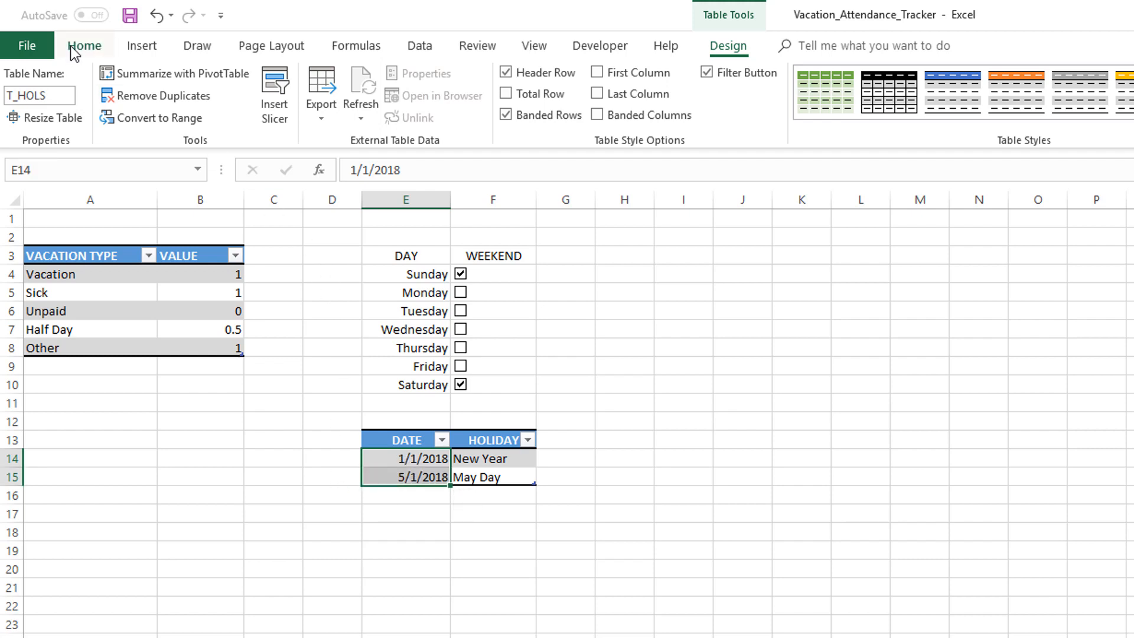
click(84, 46)
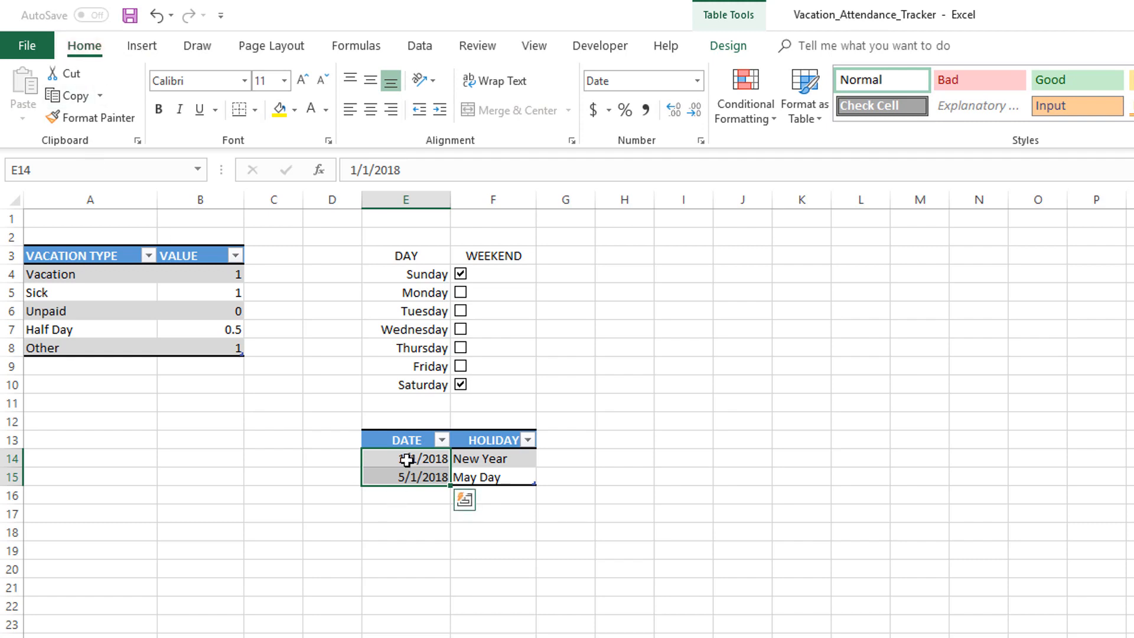
mouse_move(358, 508)
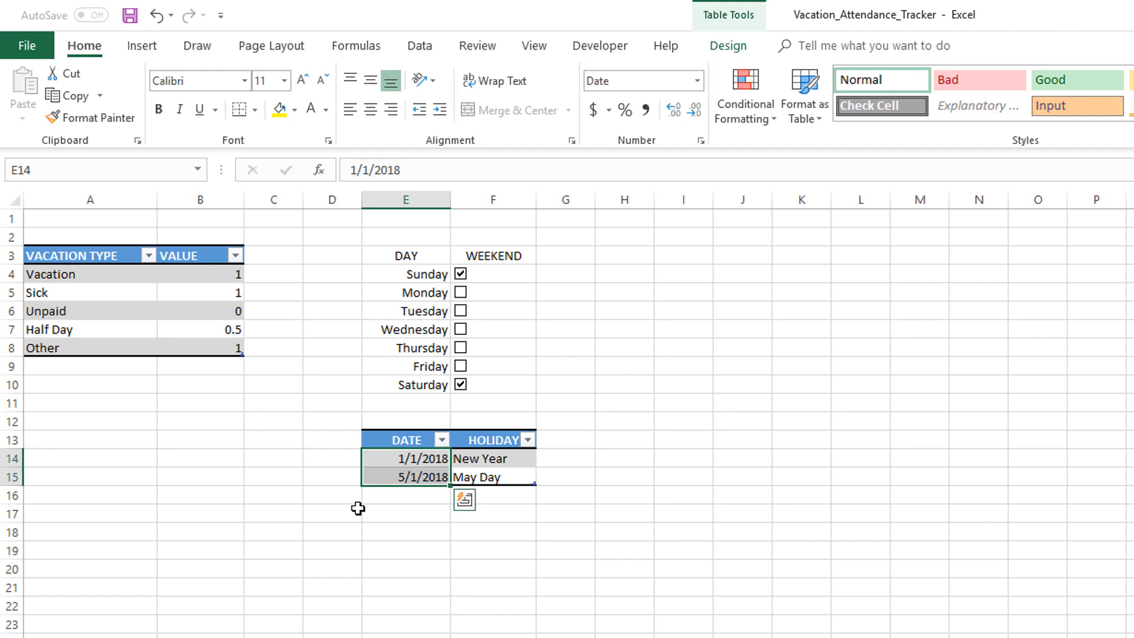
mouse_move(383, 464)
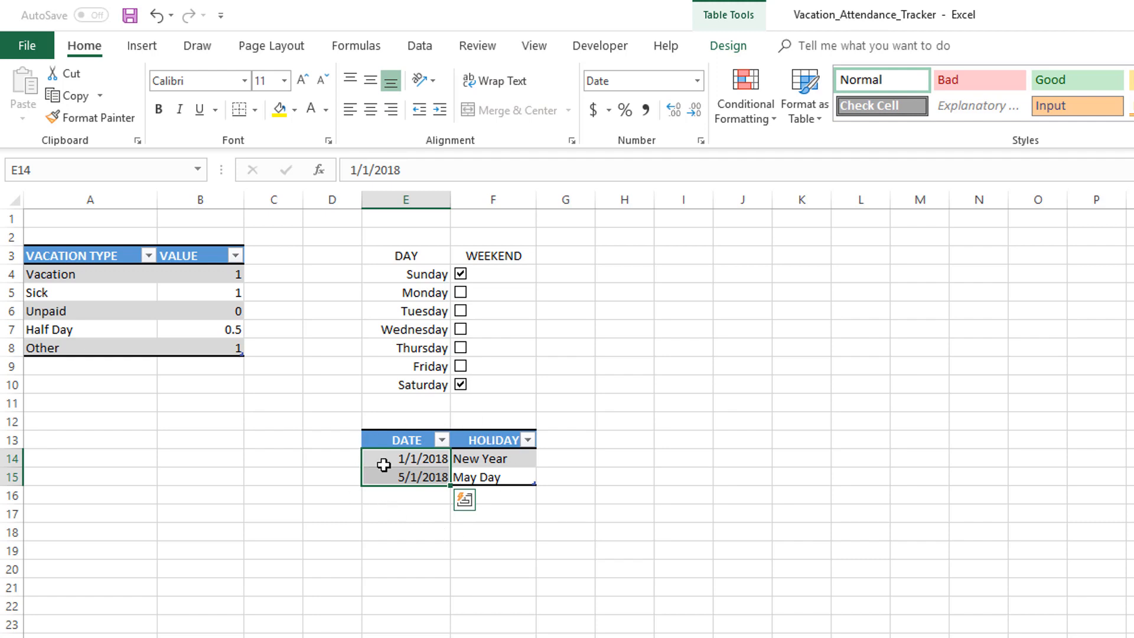
mouse_move(444, 458)
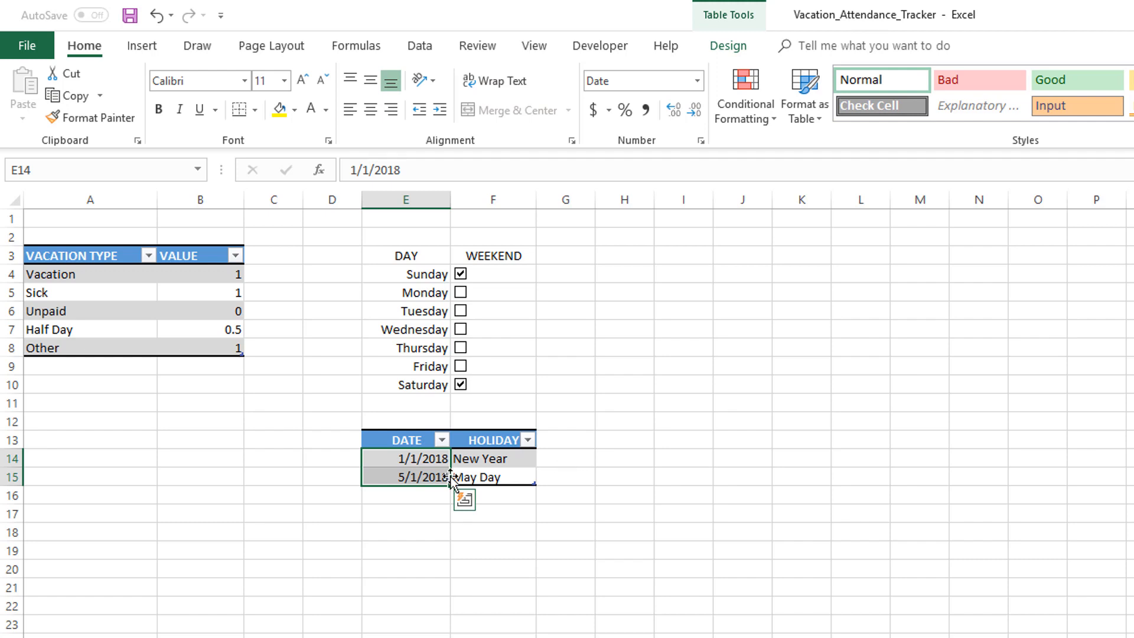
mouse_move(427, 496)
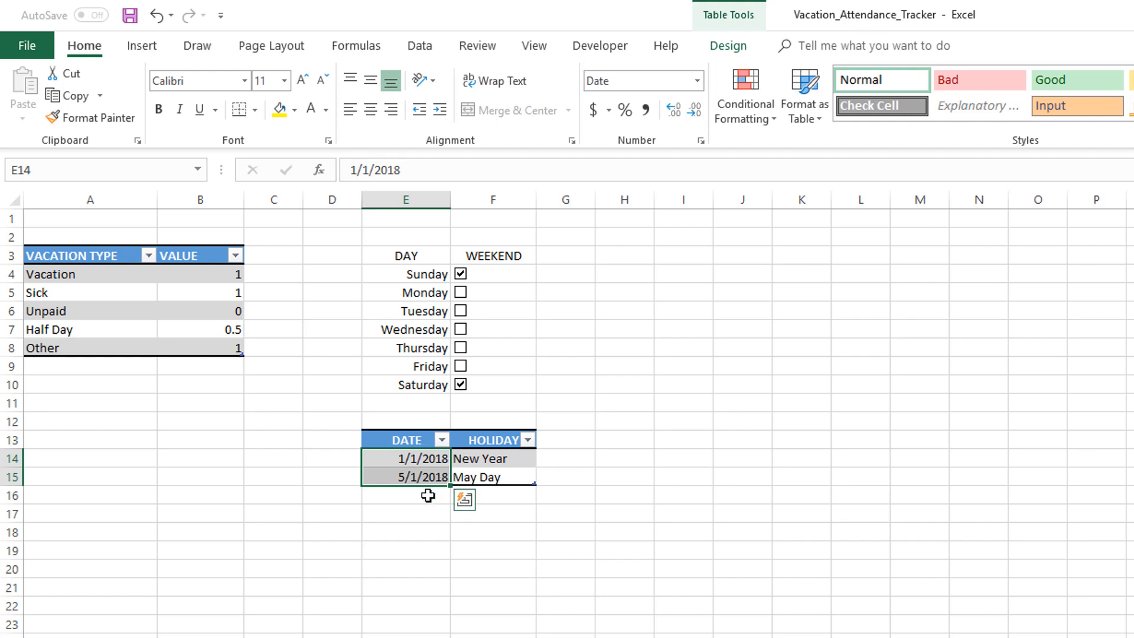
mouse_move(416, 476)
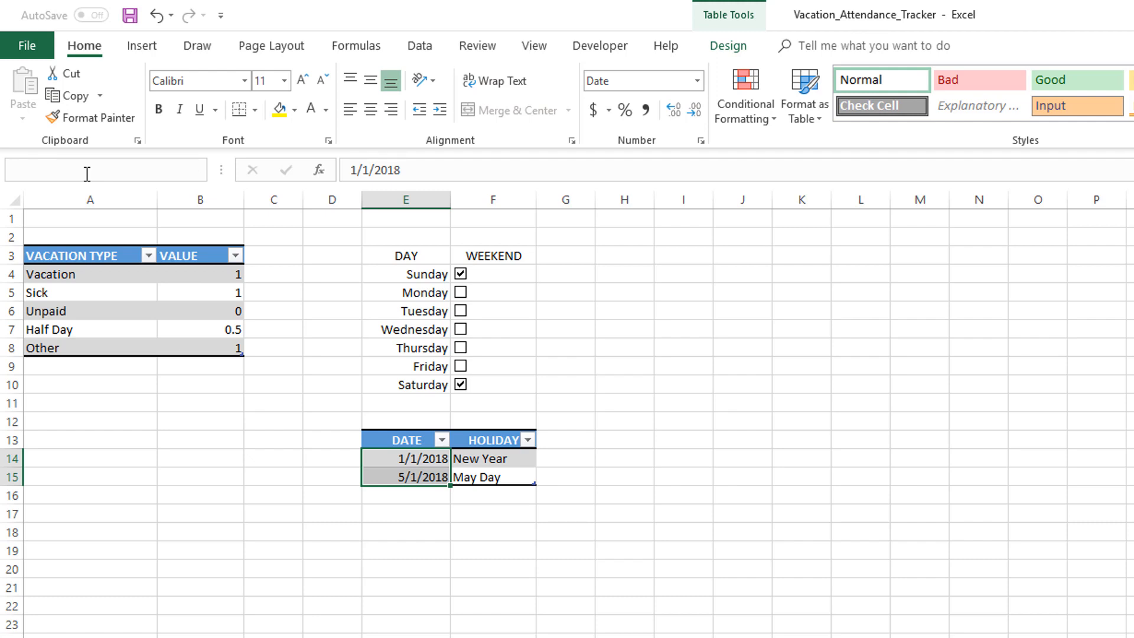
text(L_HOLS)
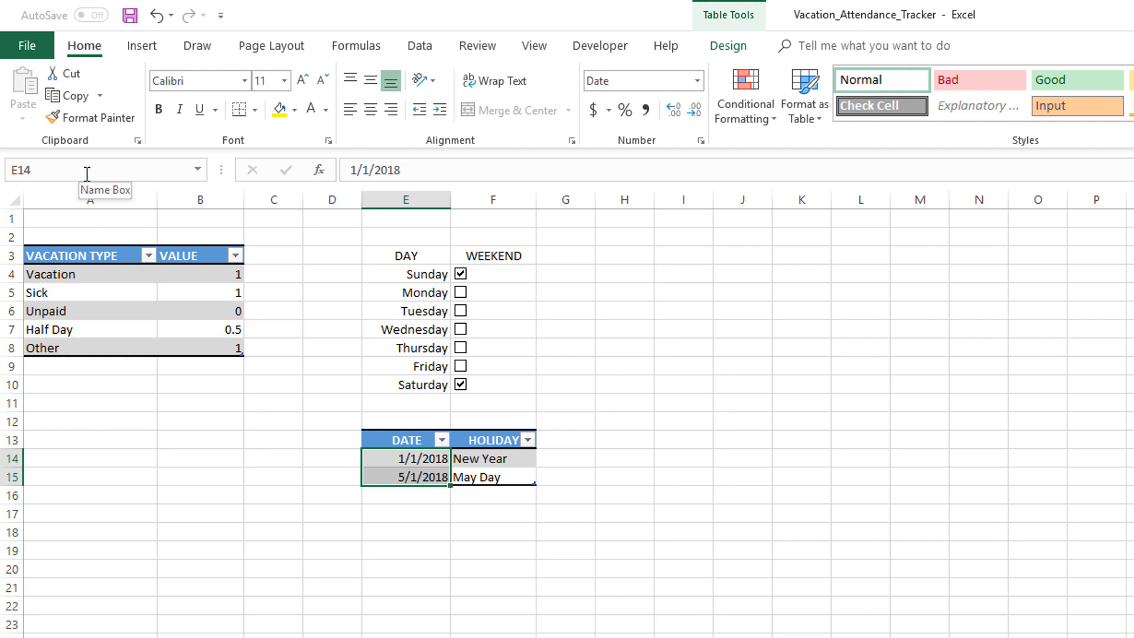
click(406, 551)
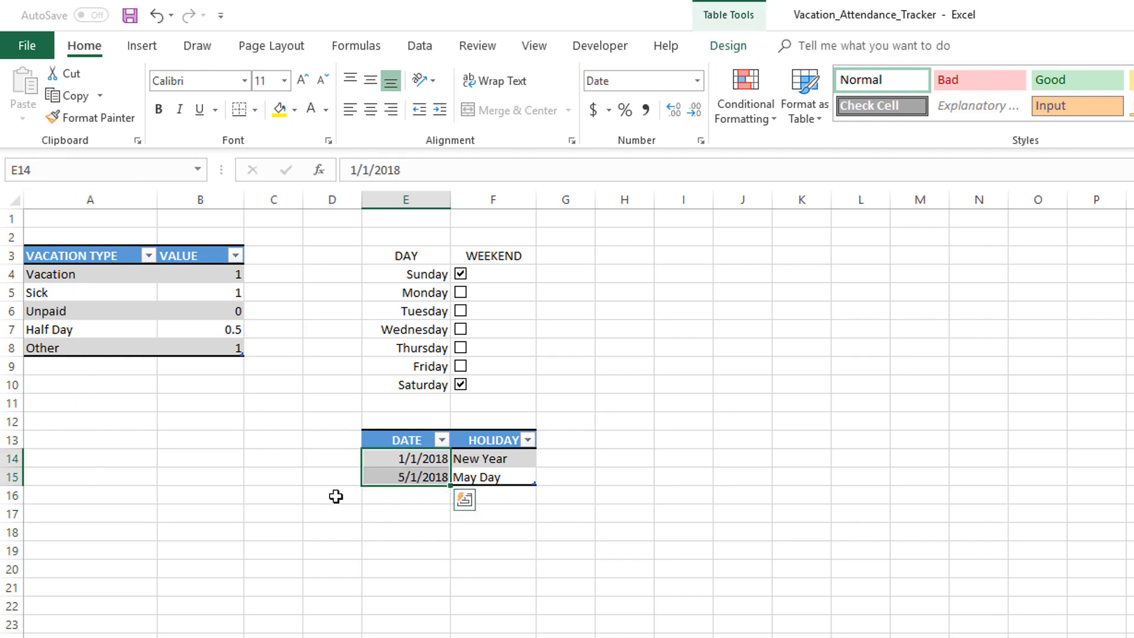
click(405, 477)
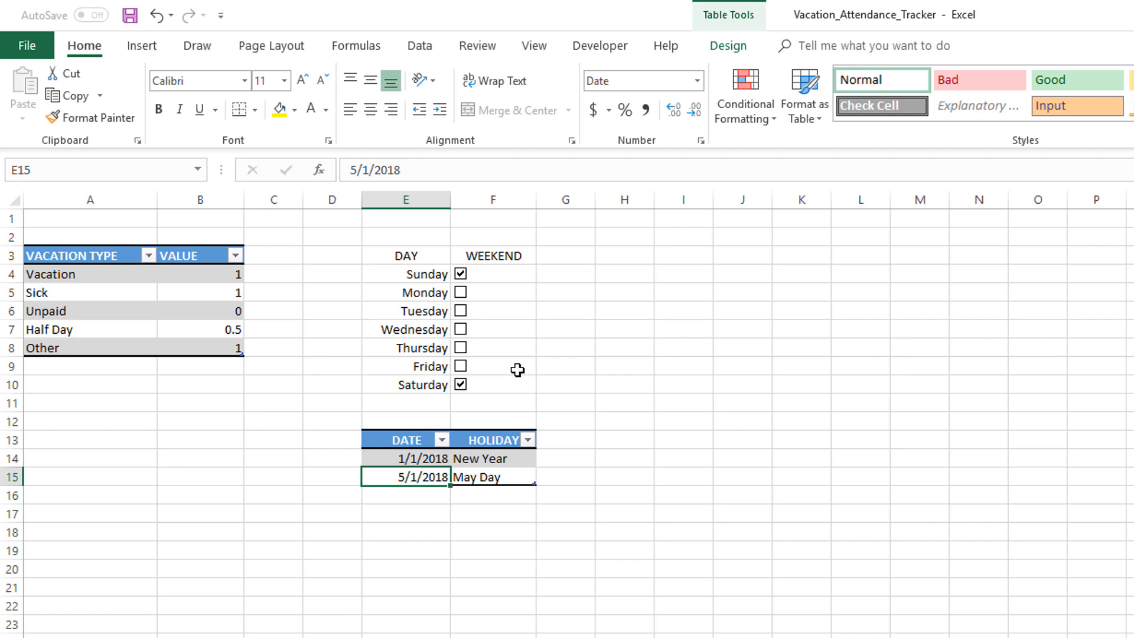
- Open Name Manager from the Formulas tab
click(356, 46)
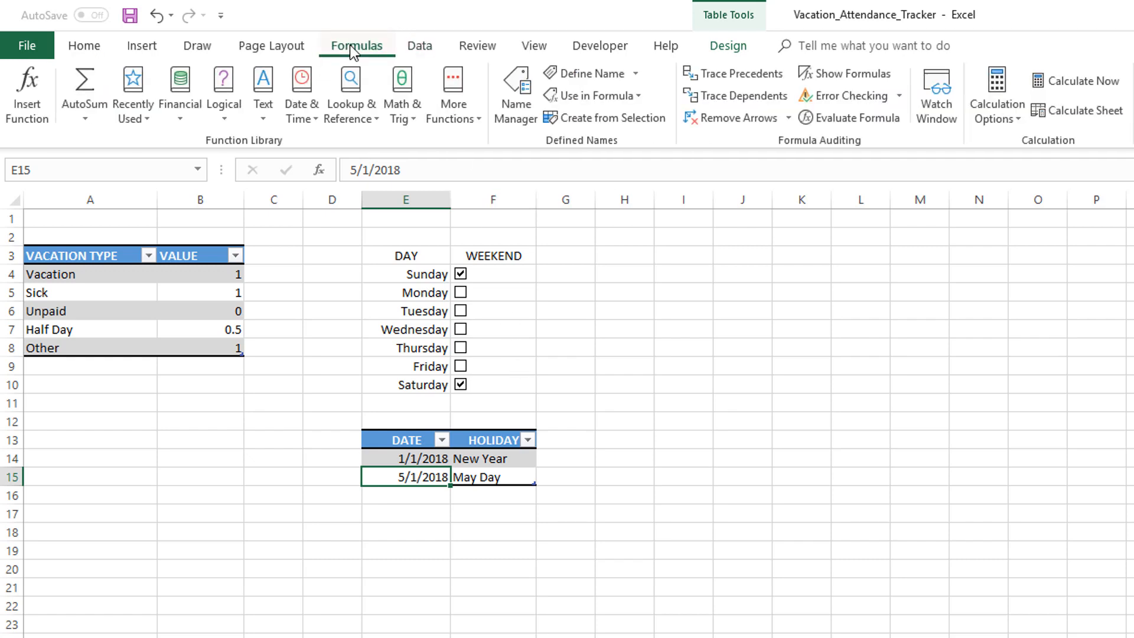
mouse_move(515, 93)
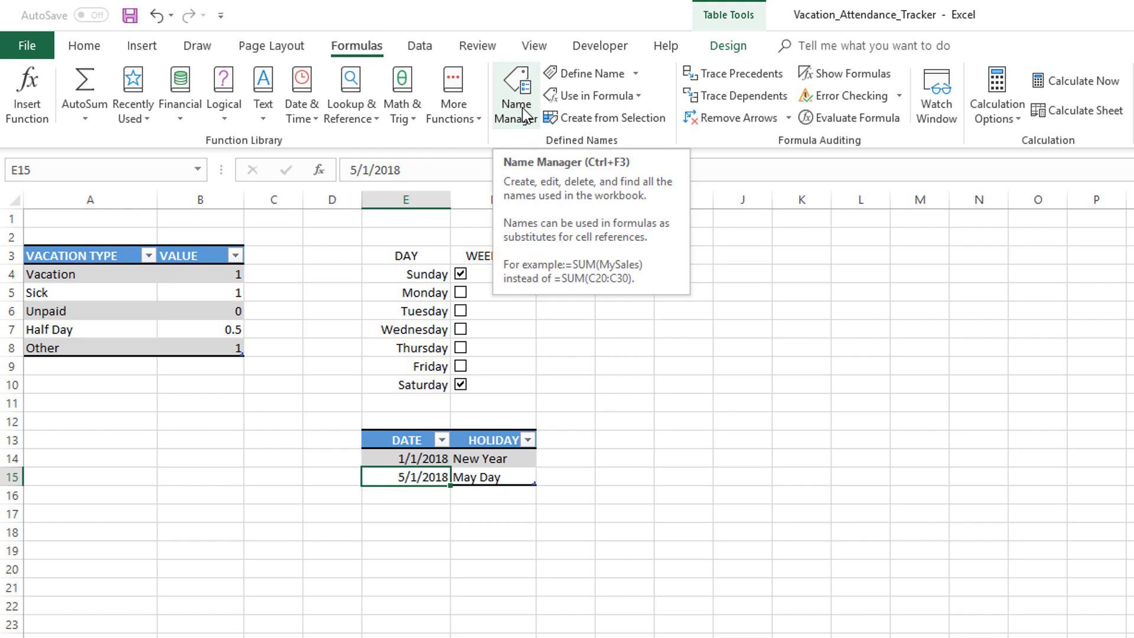
click(515, 94)
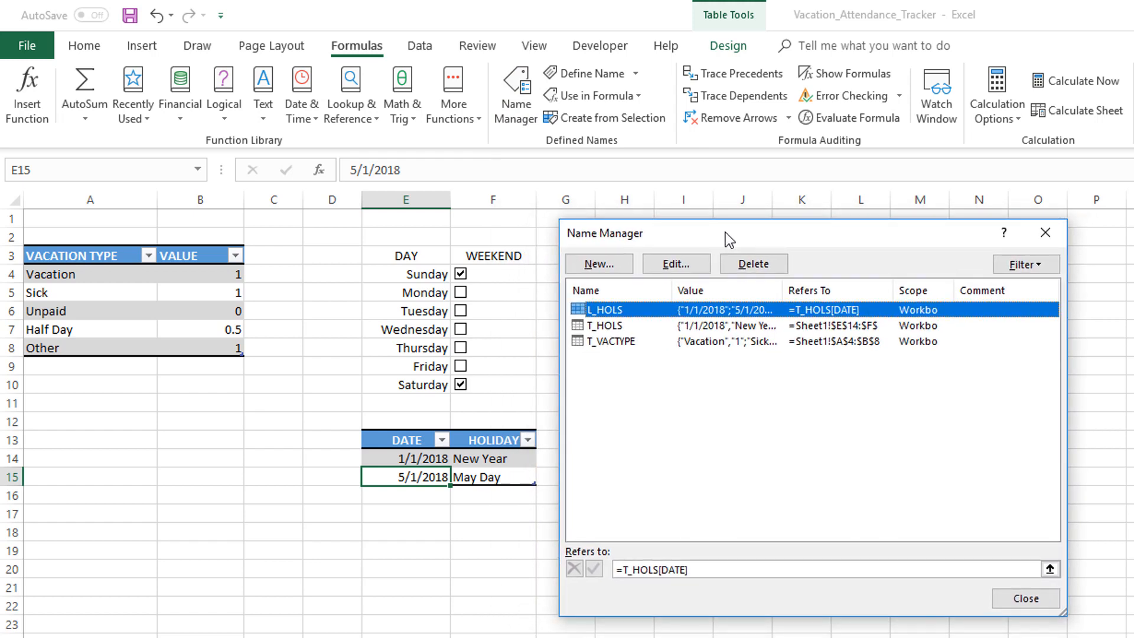
mouse_move(716, 252)
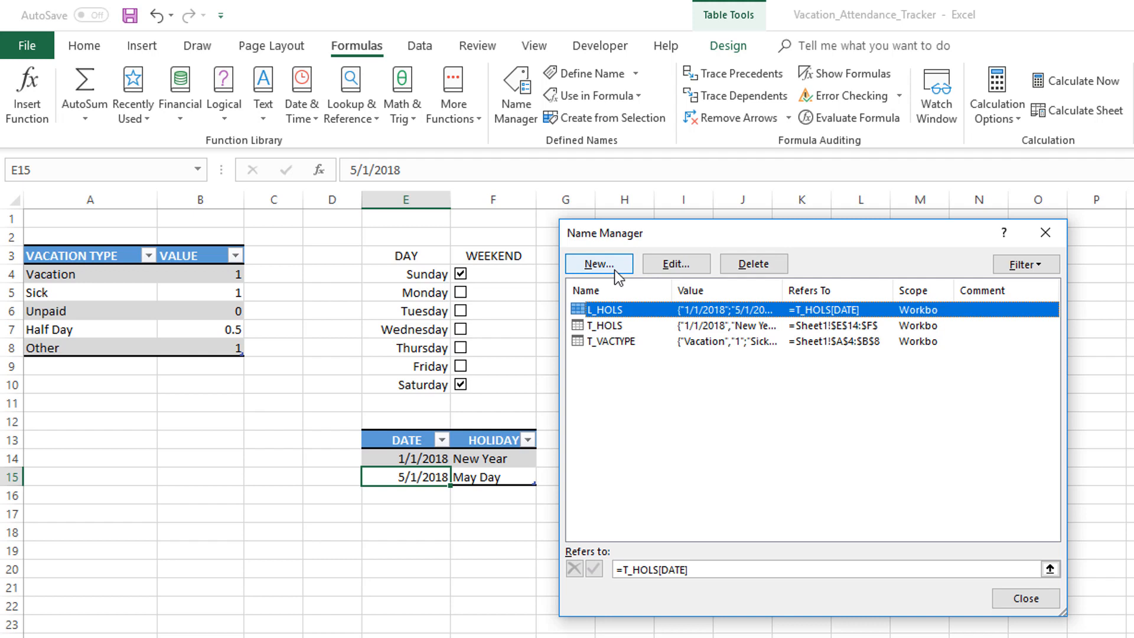
mouse_move(624, 238)
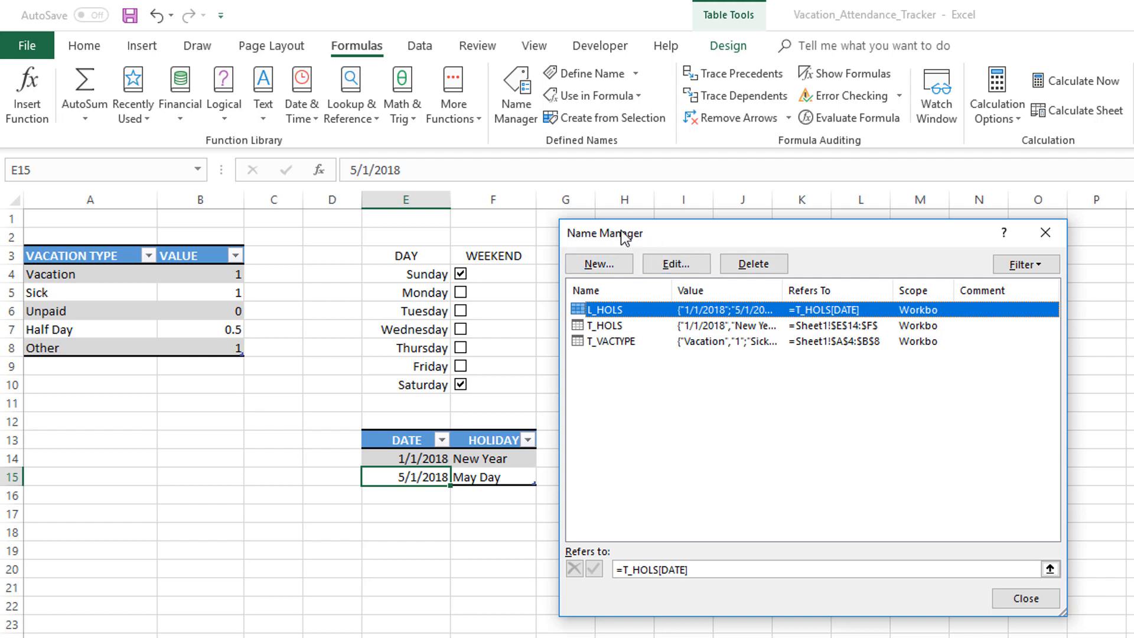
mouse_move(607, 316)
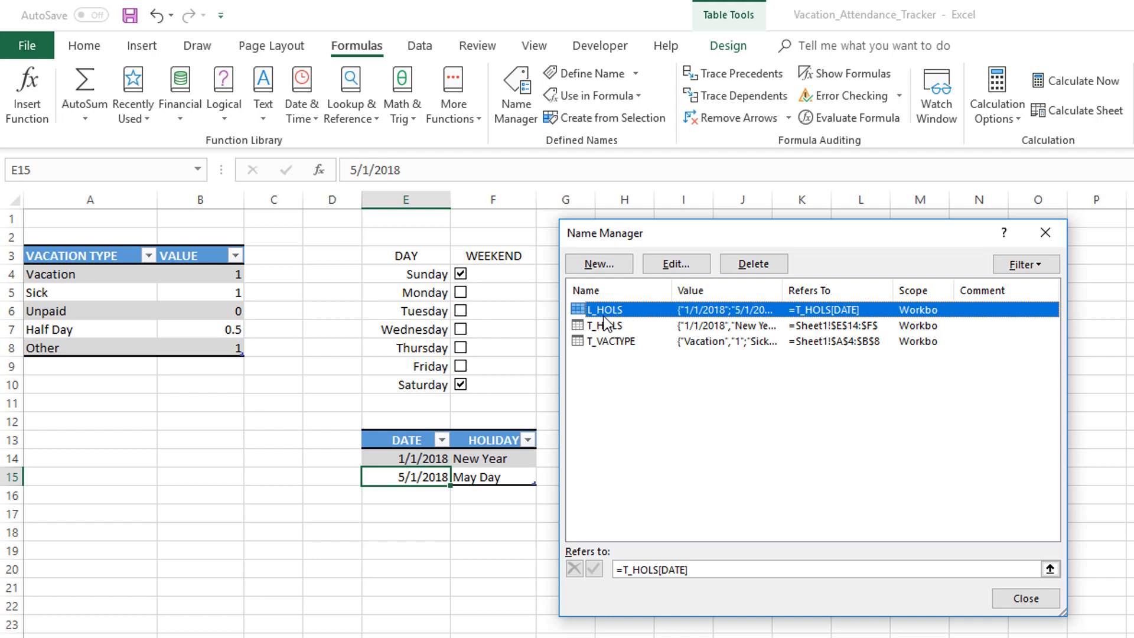
mouse_move(612, 357)
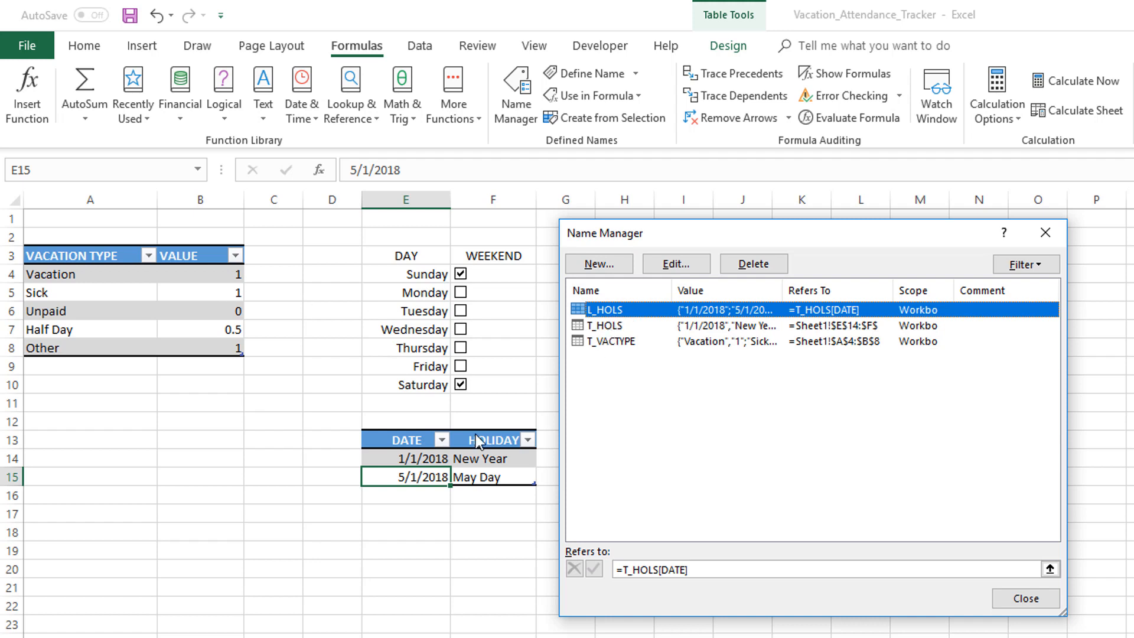
mouse_move(628, 358)
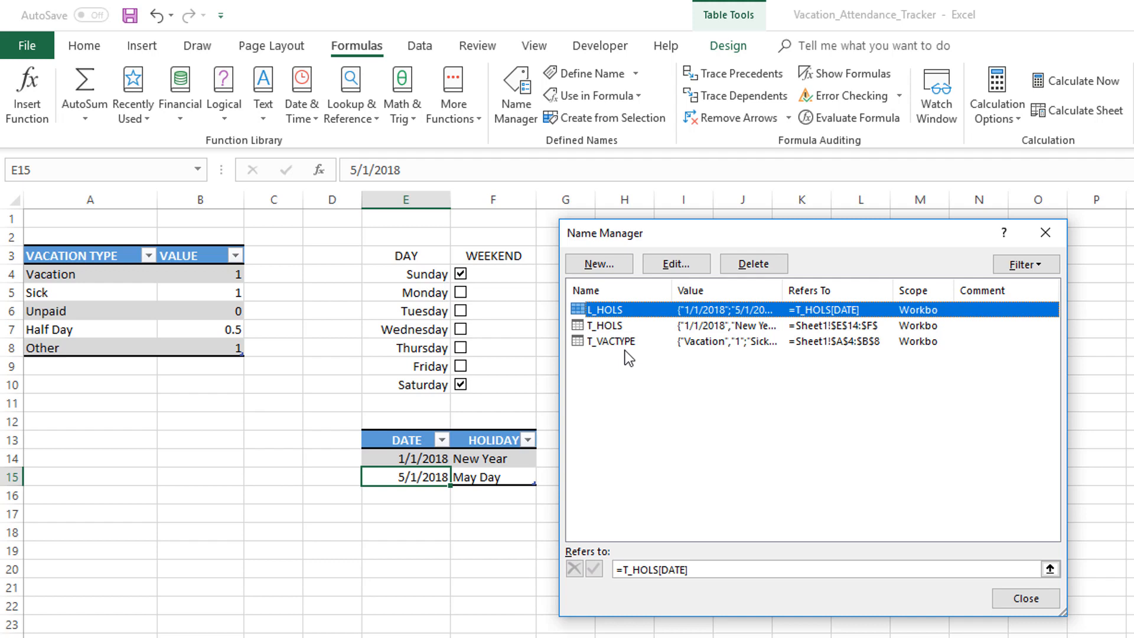
- Inspect the T_VACTYPE entry, then confirm L_HOLS refers to =T_HOLS[DATE]
click(611, 340)
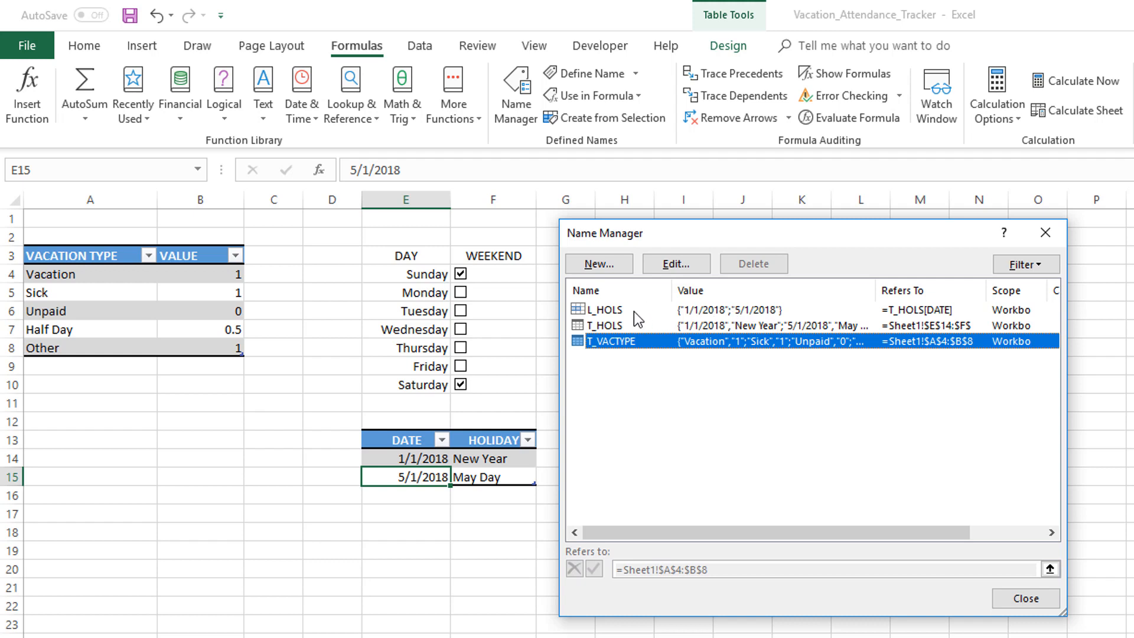
click(603, 309)
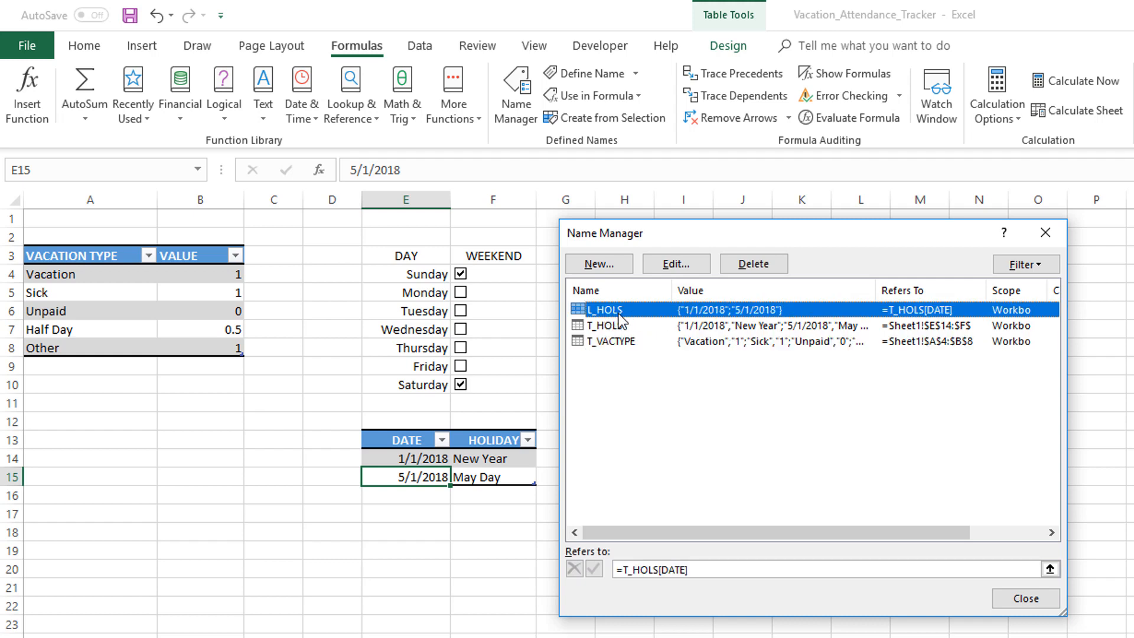
mouse_move(754, 320)
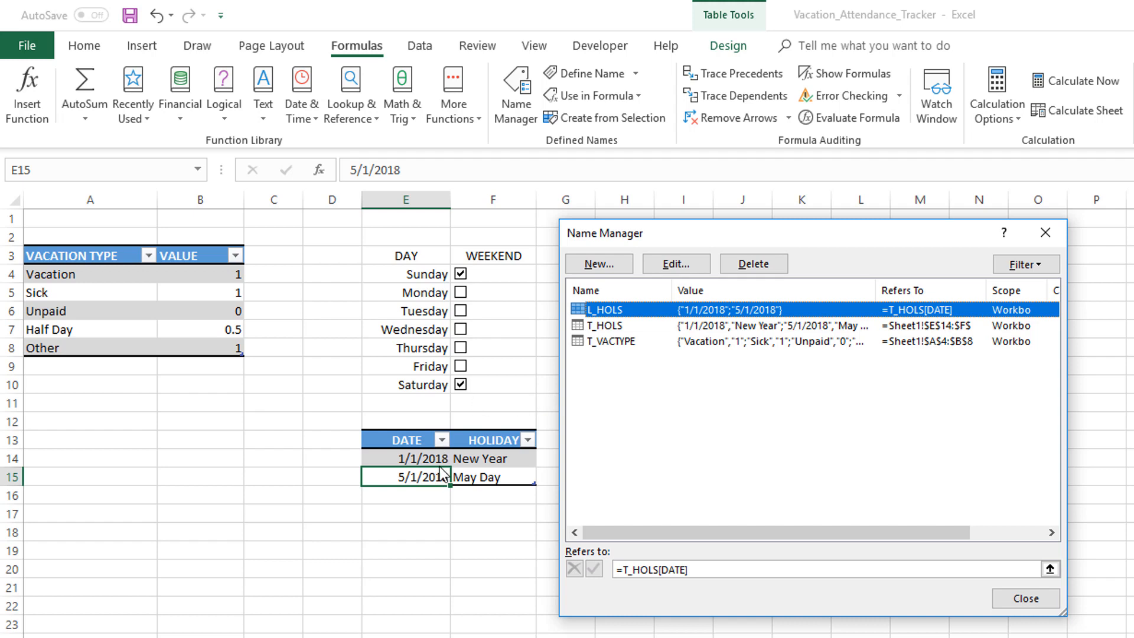
mouse_move(688, 457)
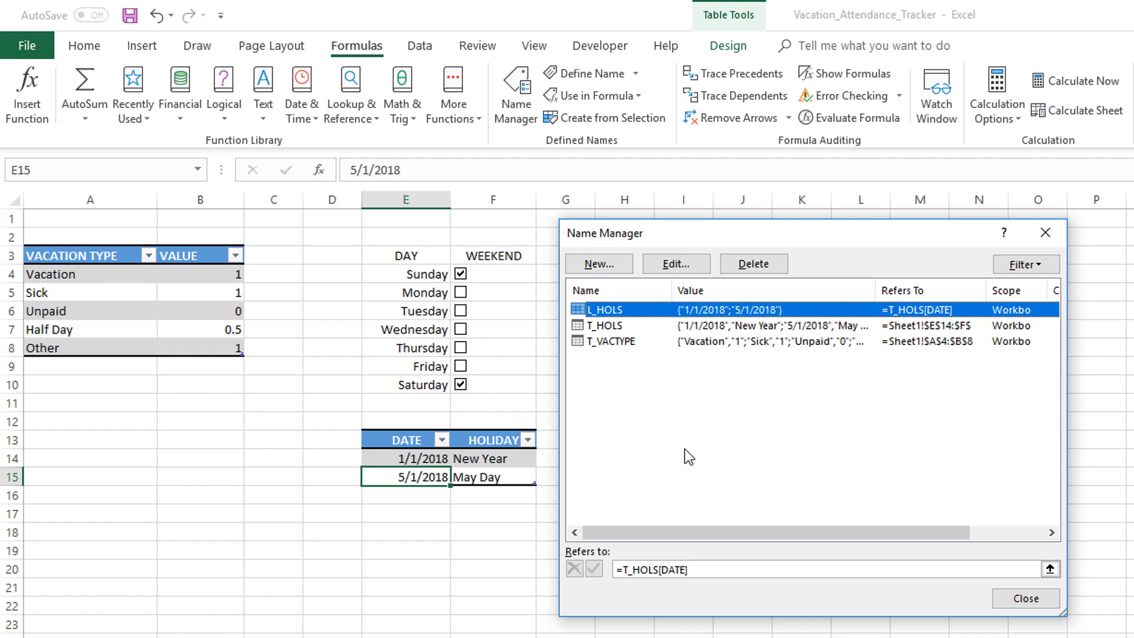
mouse_move(664, 444)
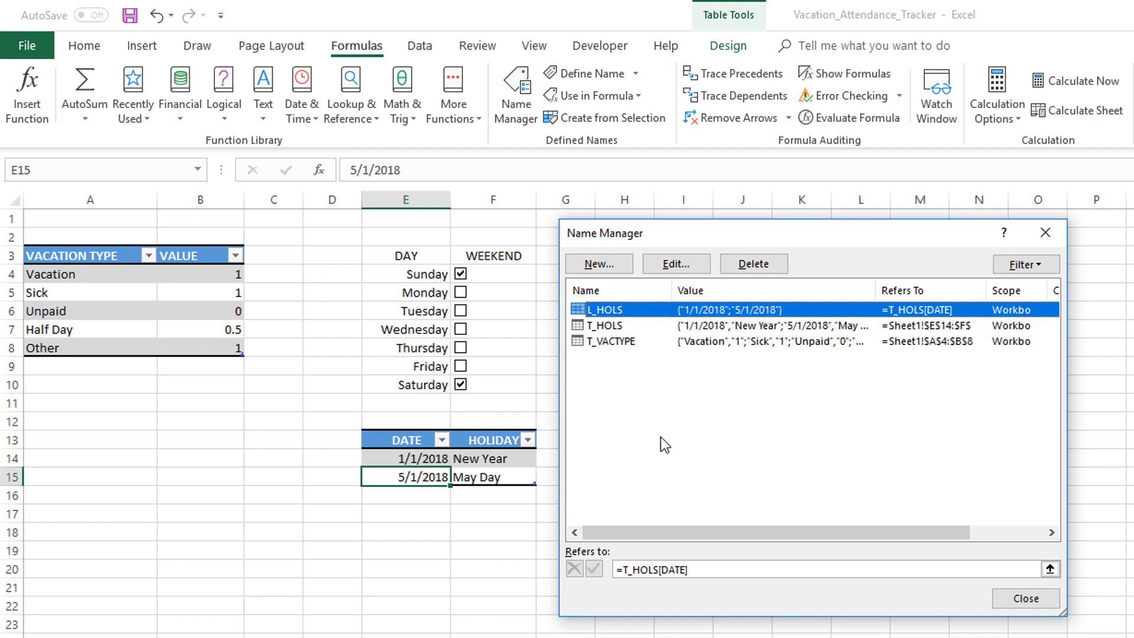
mouse_move(910, 322)
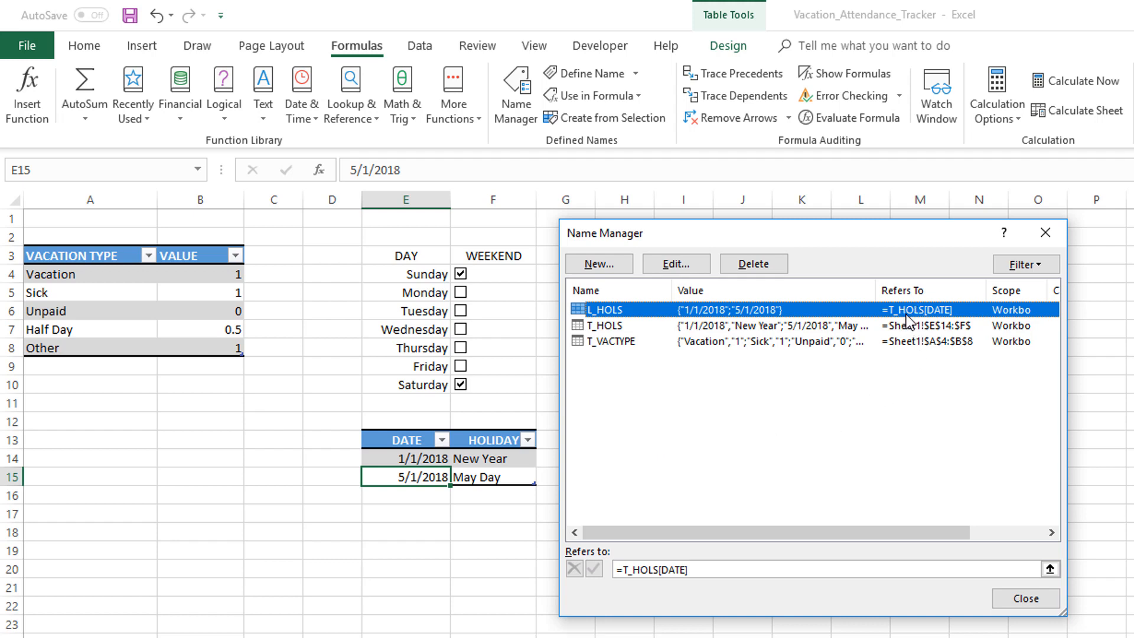
mouse_move(915, 323)
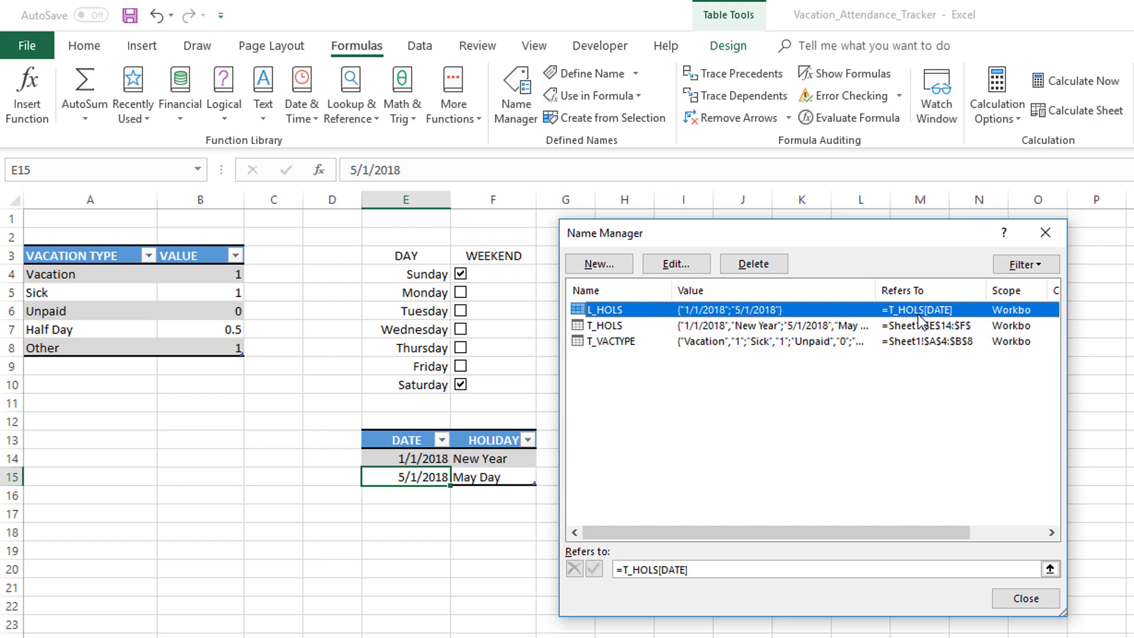
mouse_move(942, 324)
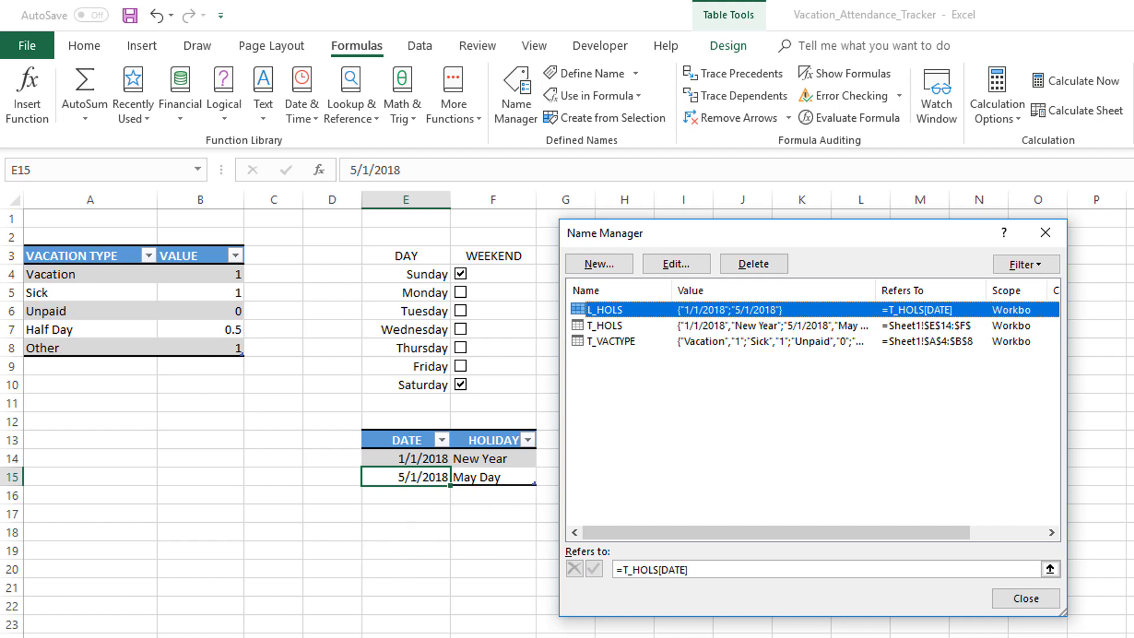
mouse_move(431, 489)
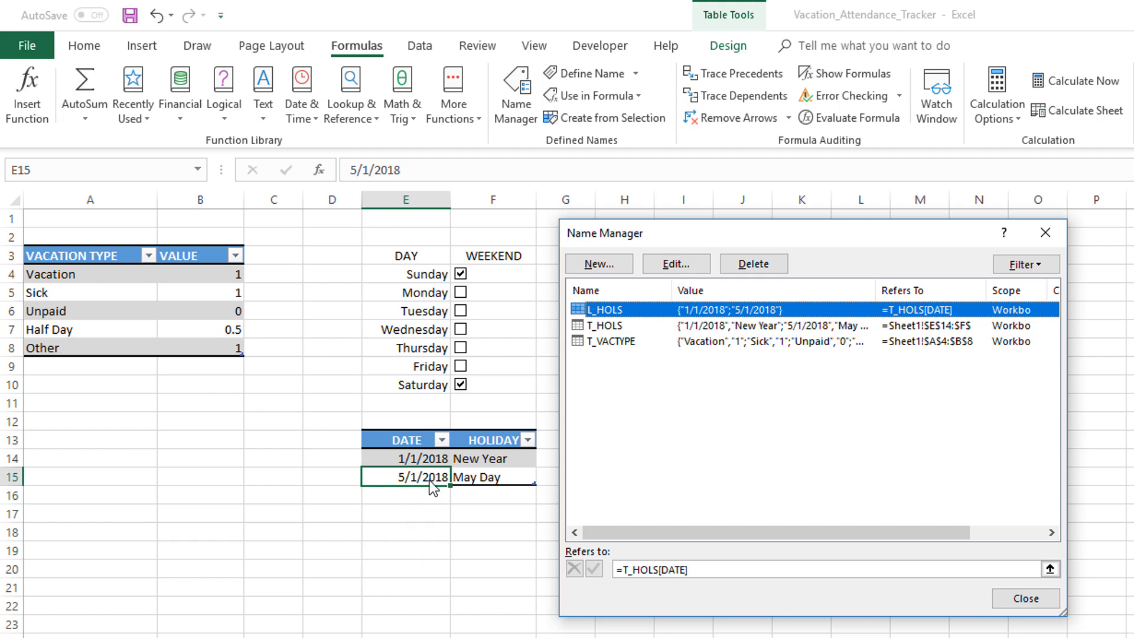
mouse_move(519, 523)
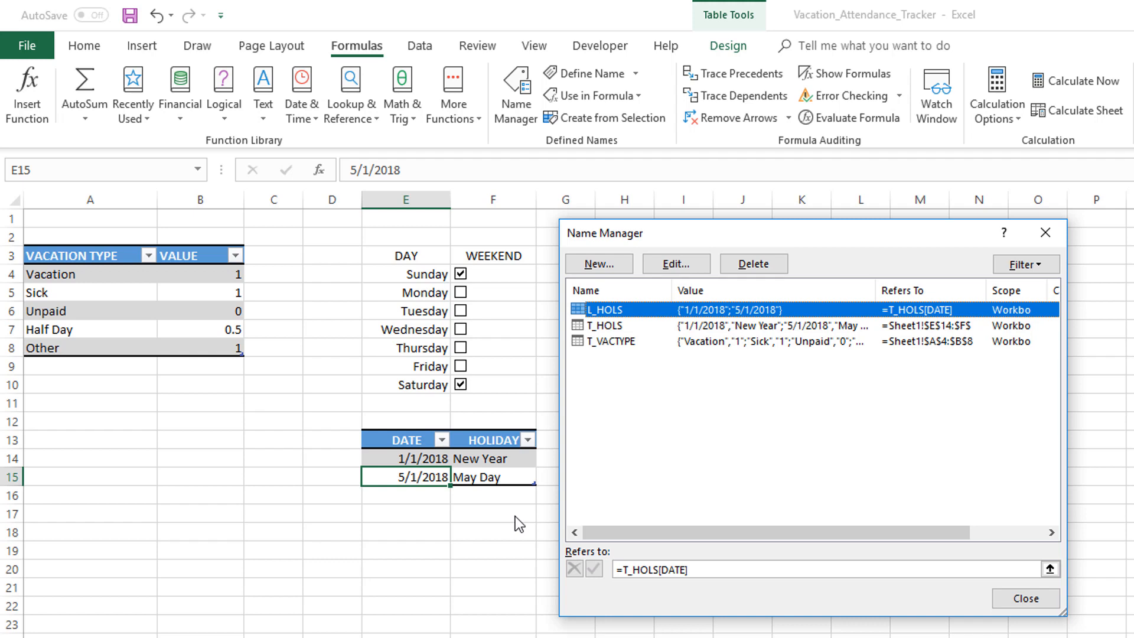
mouse_move(634, 322)
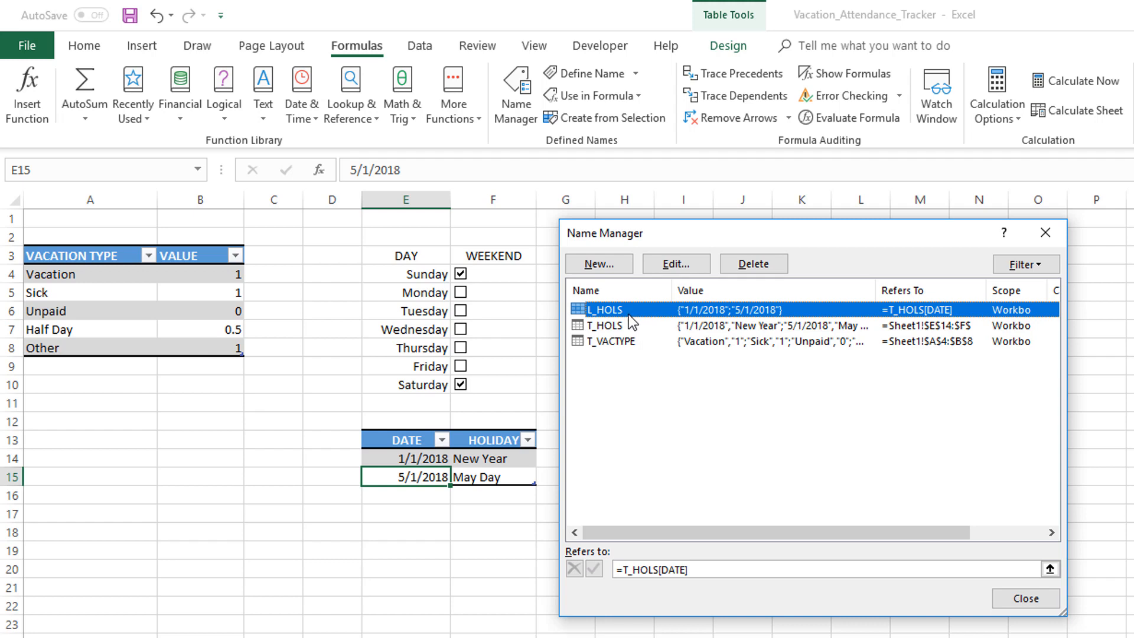
mouse_move(635, 320)
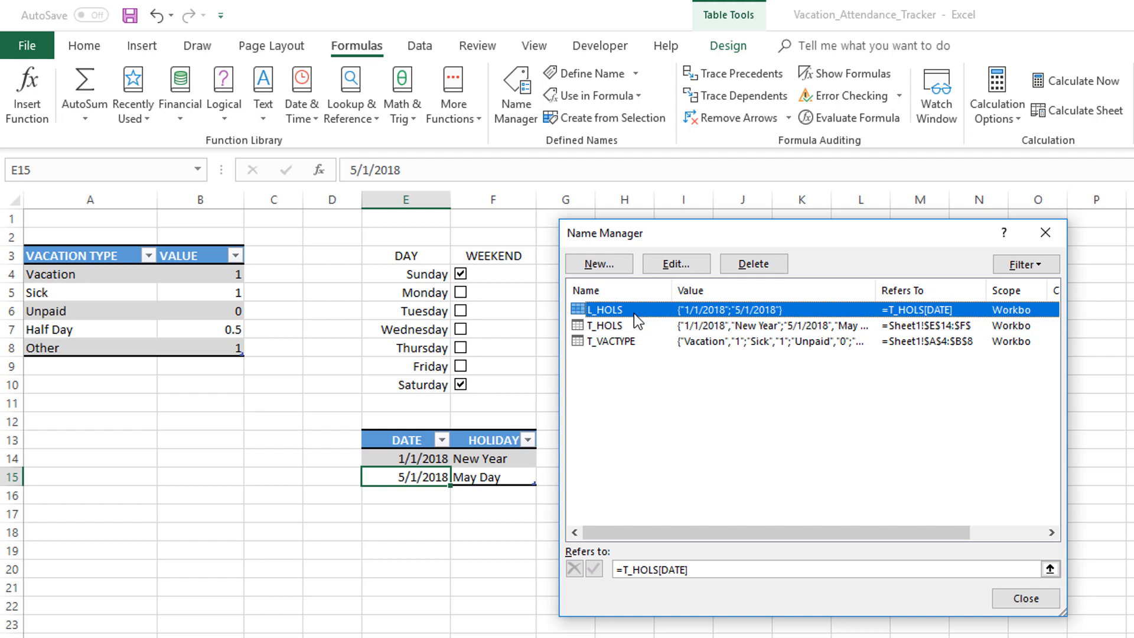
mouse_move(485, 494)
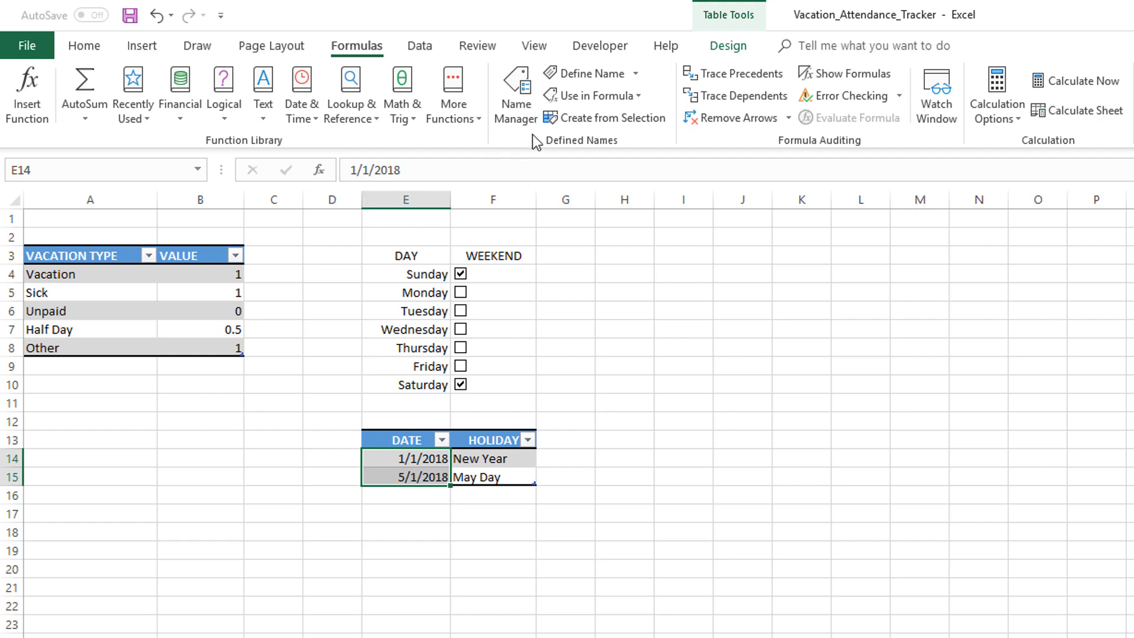
click(515, 94)
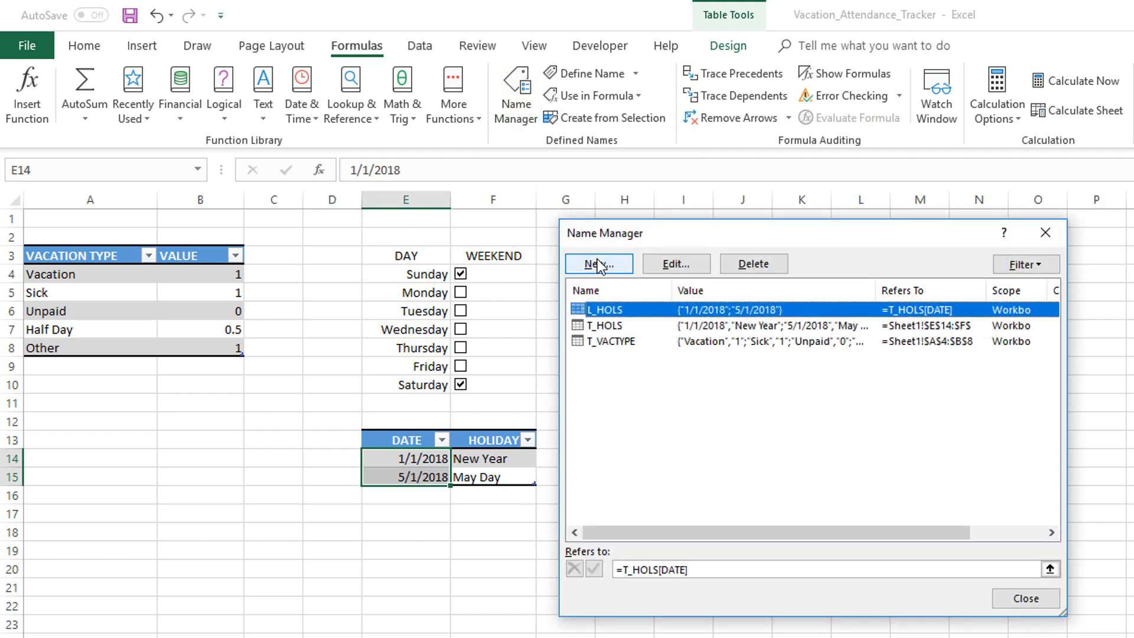
click(597, 263)
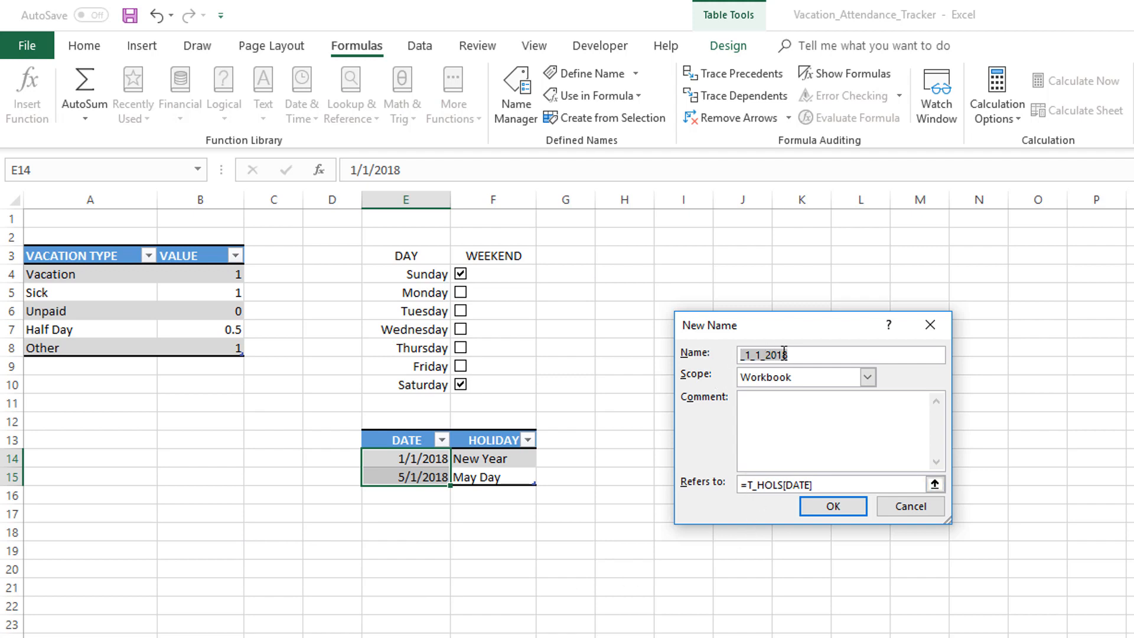
mouse_move(739, 335)
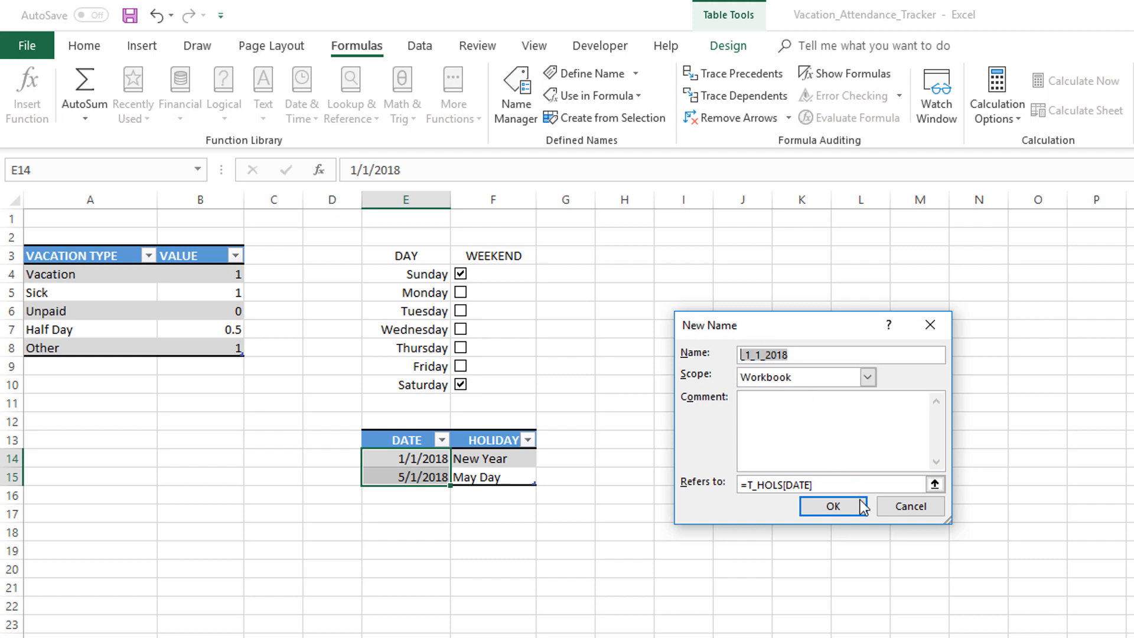
click(832, 506)
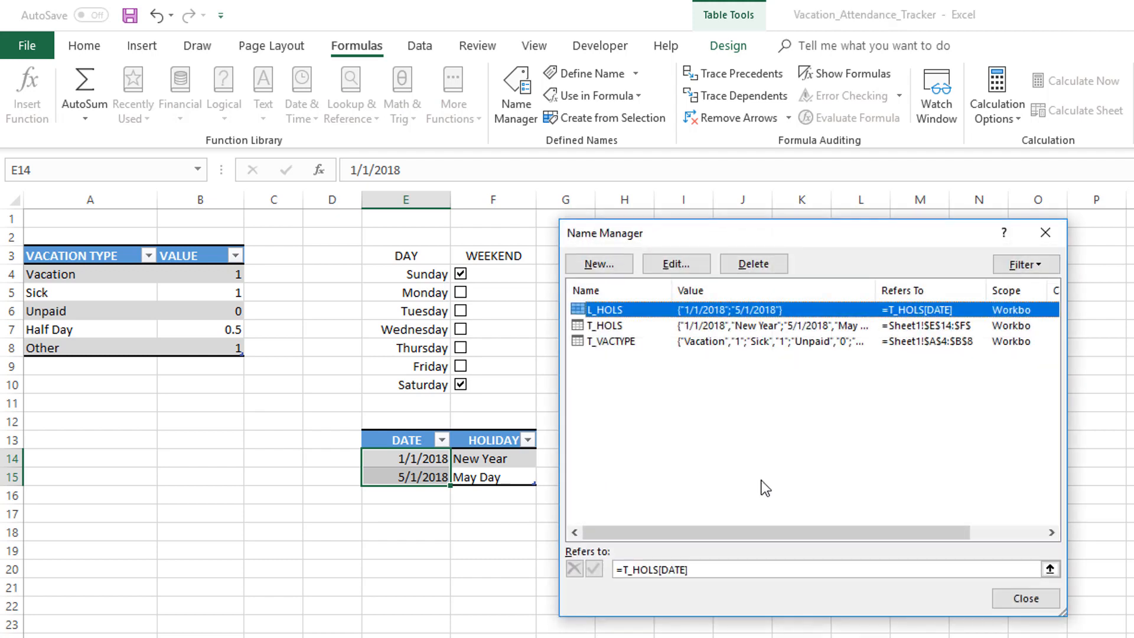
click(1024, 599)
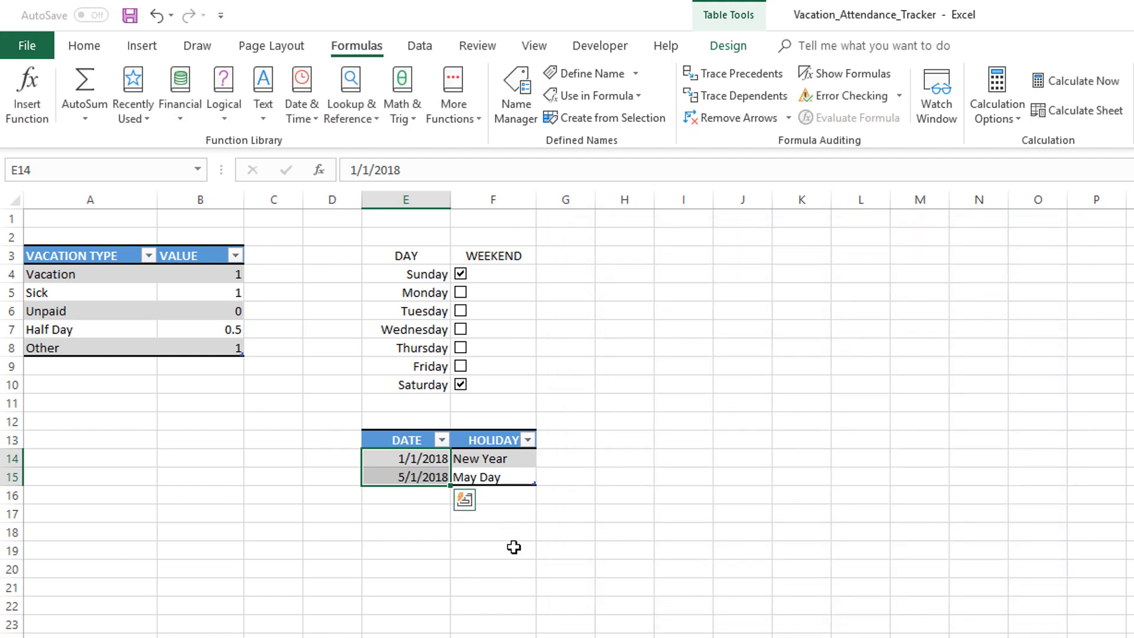
- Rename the Sheet1 tab to SETTINGS
click(493, 549)
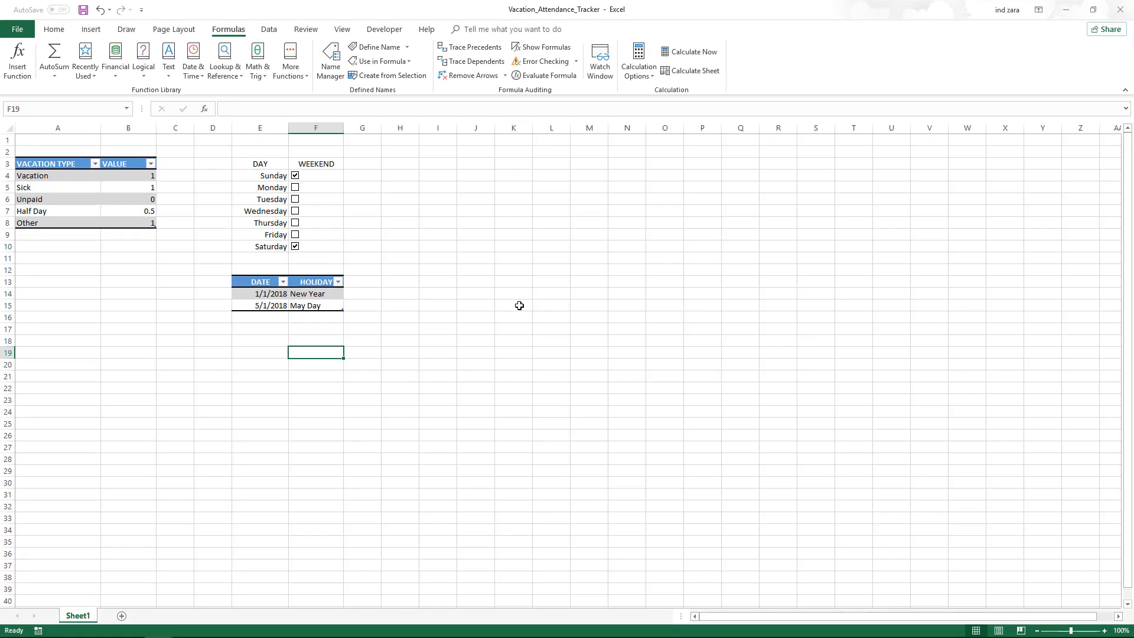
mouse_move(355, 332)
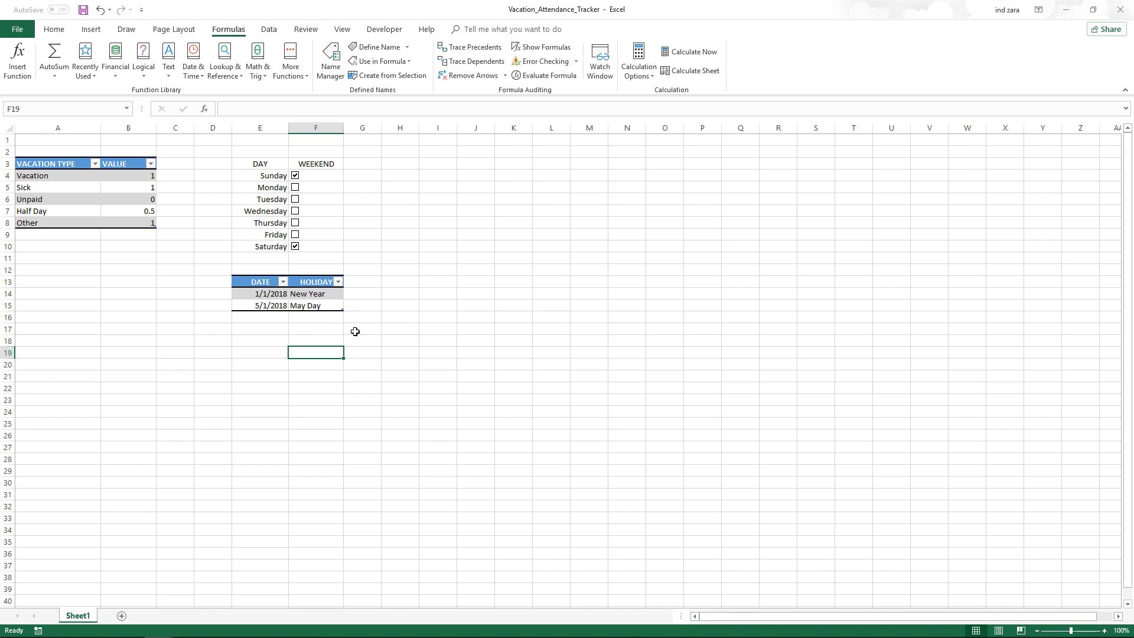
mouse_move(110, 573)
text(SETTINGS)
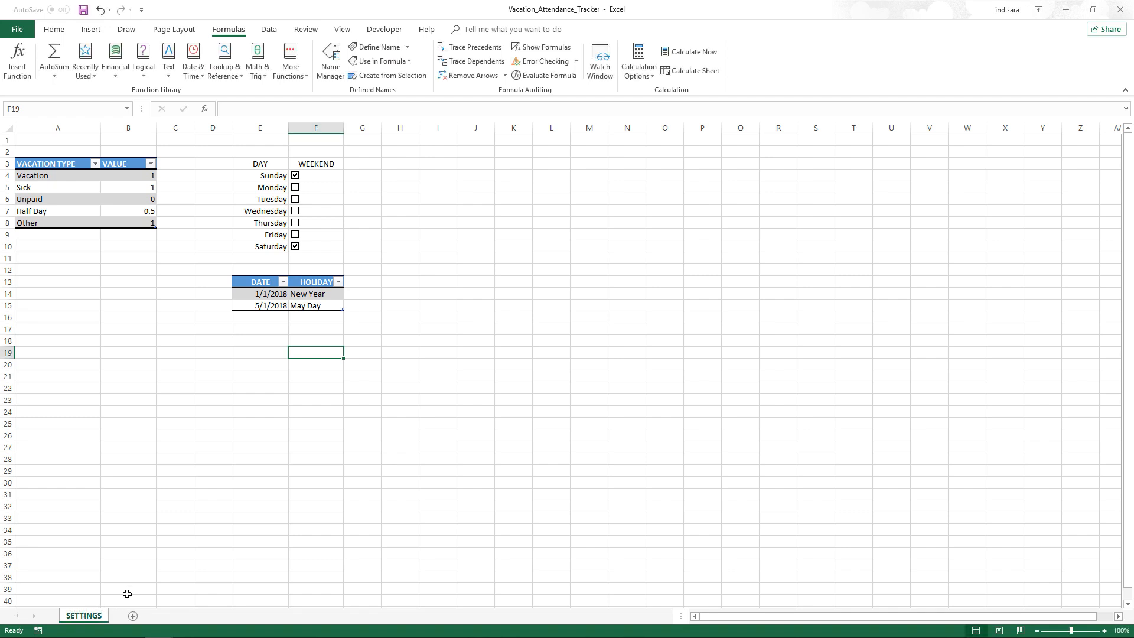
click(175, 541)
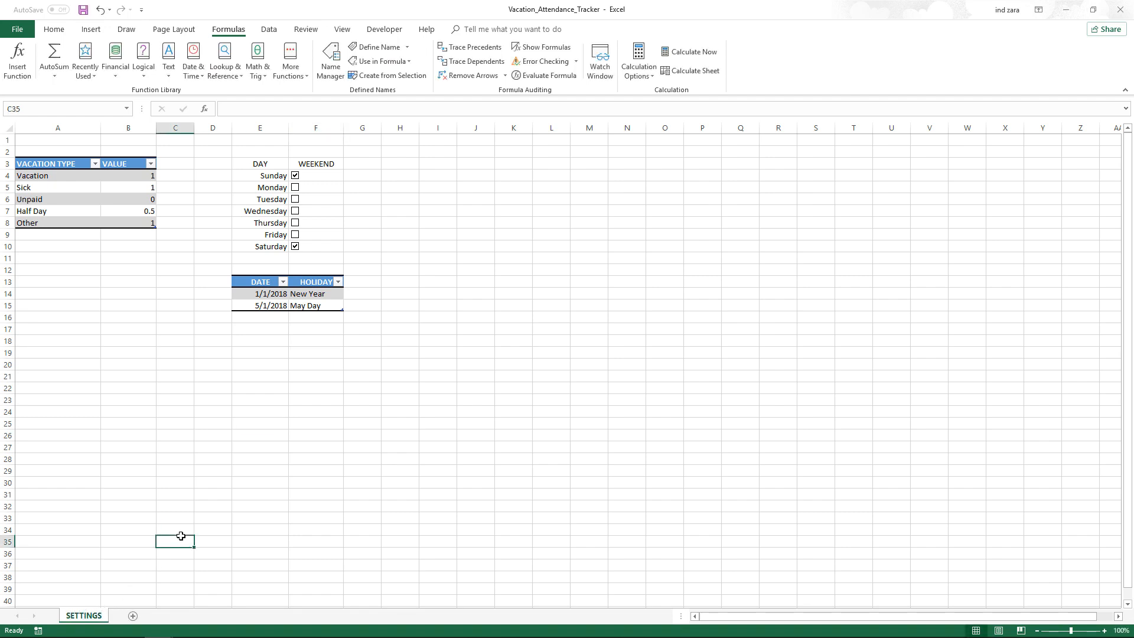
mouse_move(192, 293)
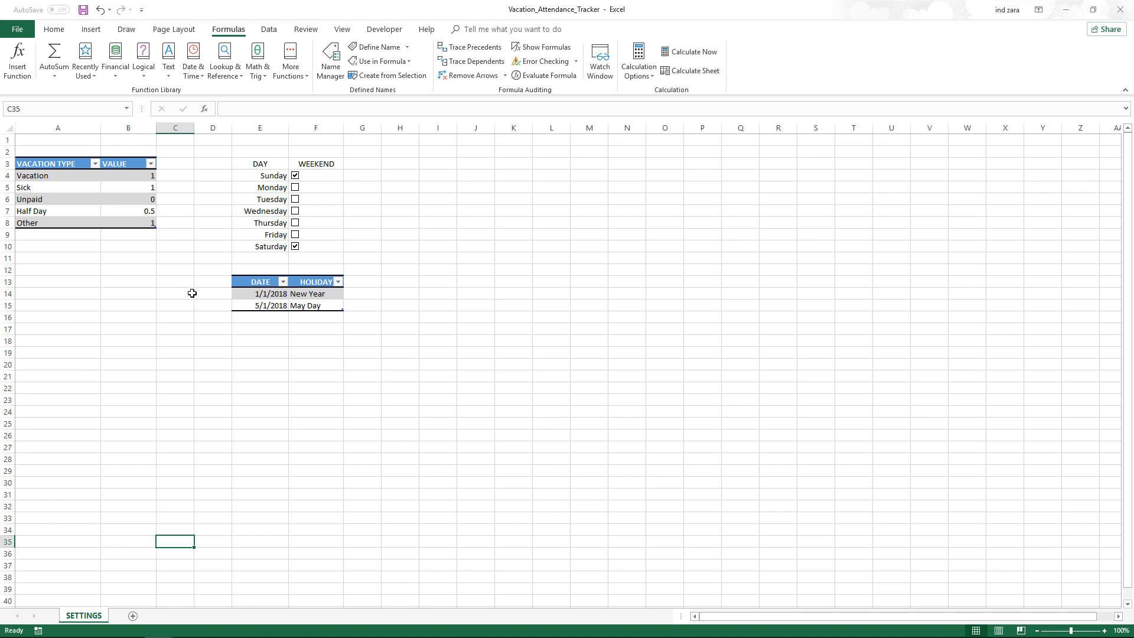
mouse_move(342, 245)
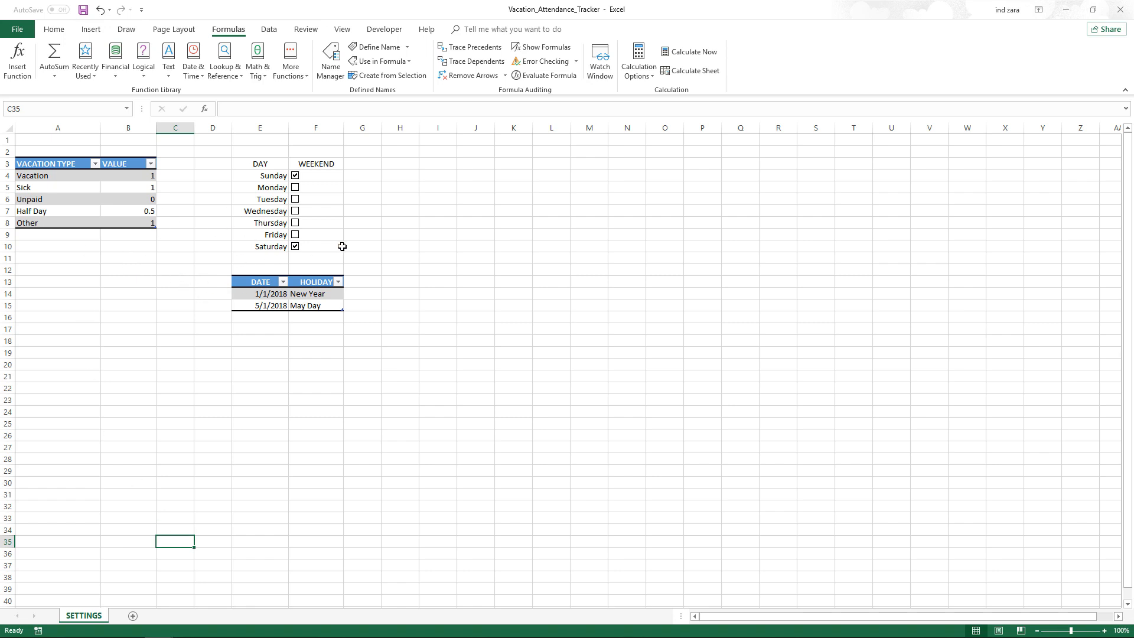
mouse_move(306, 311)
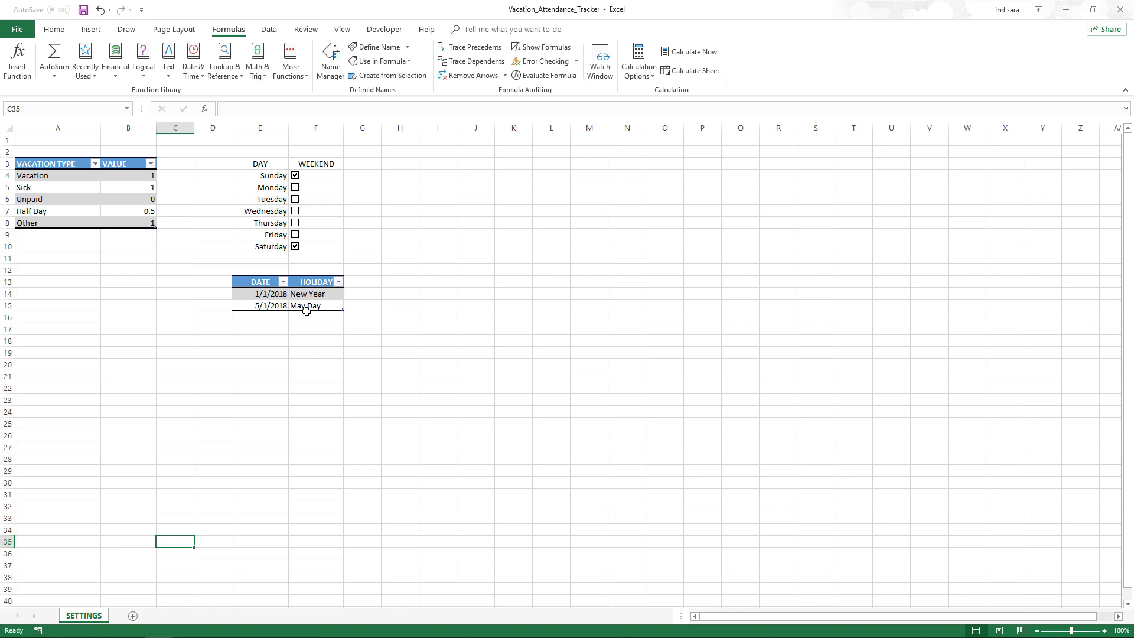